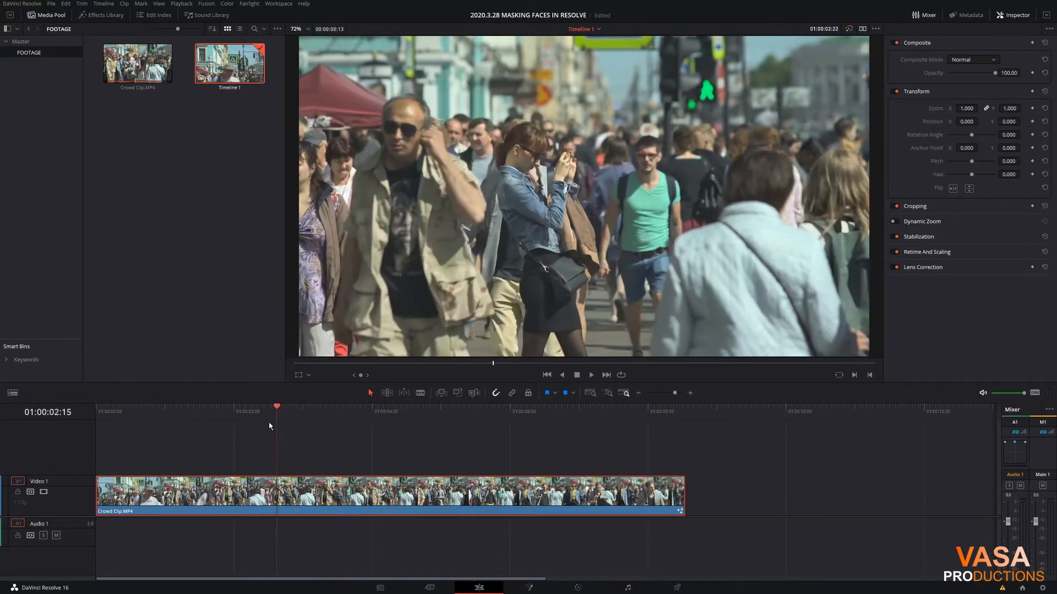
# Scrub through the crowd clip to preview the bald man's face at several moments
pyautogui.click(506, 408)
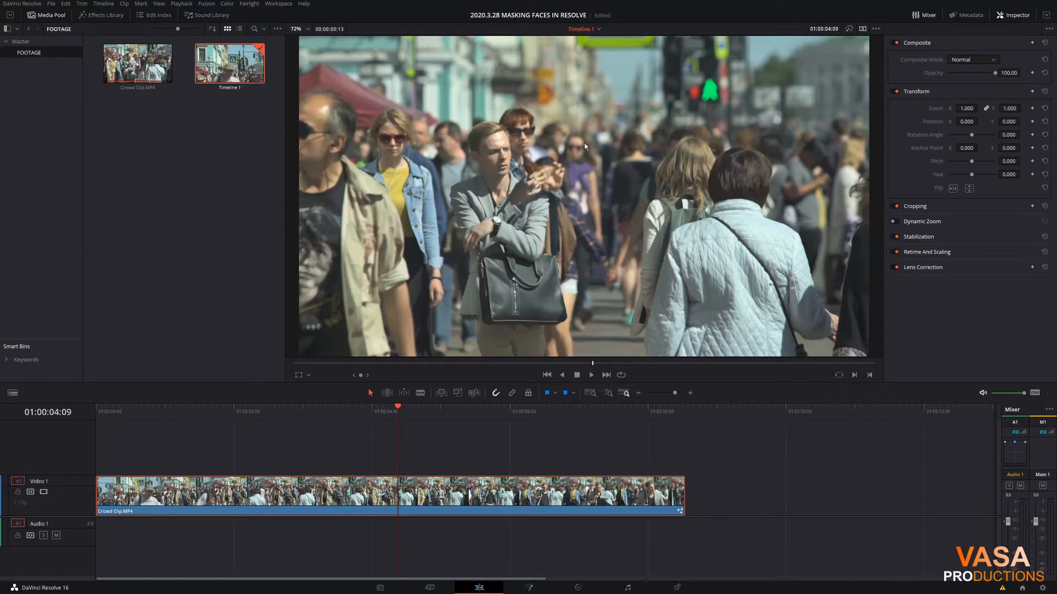
pyautogui.moveTo(443, 503)
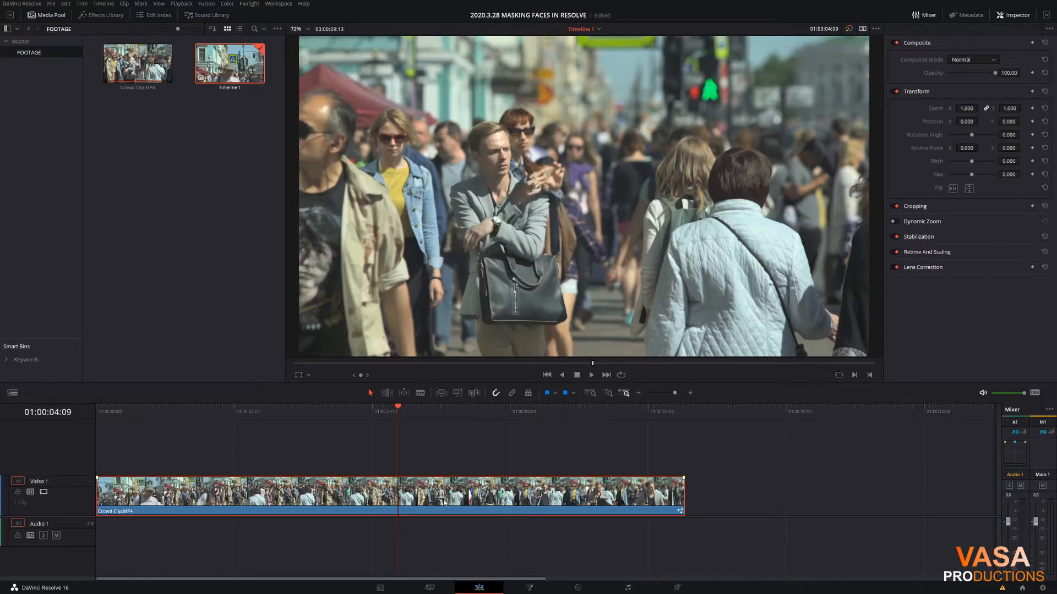
pyautogui.click(207, 411)
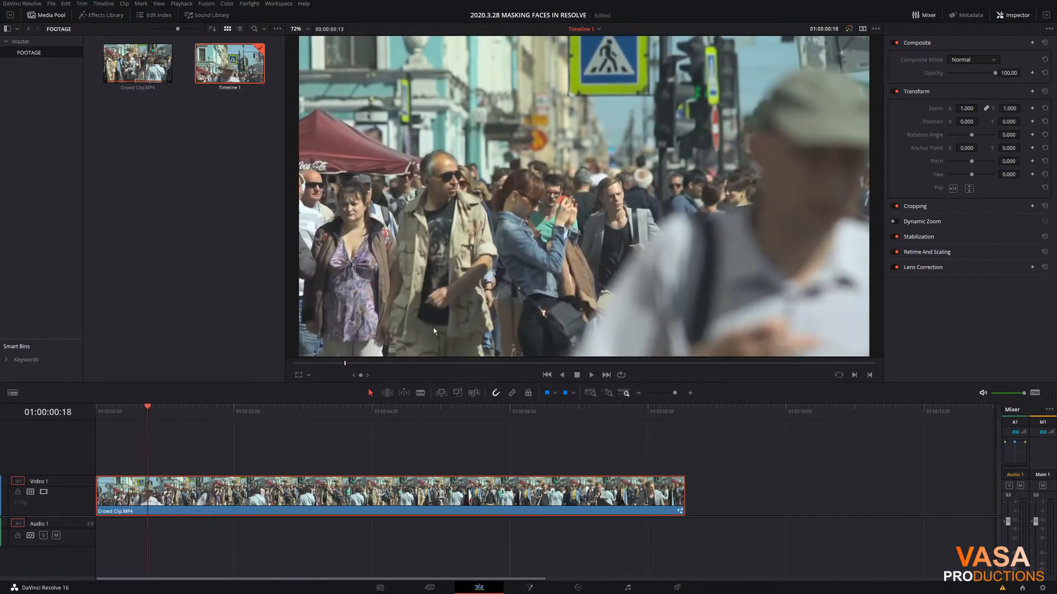
pyautogui.moveTo(350, 219)
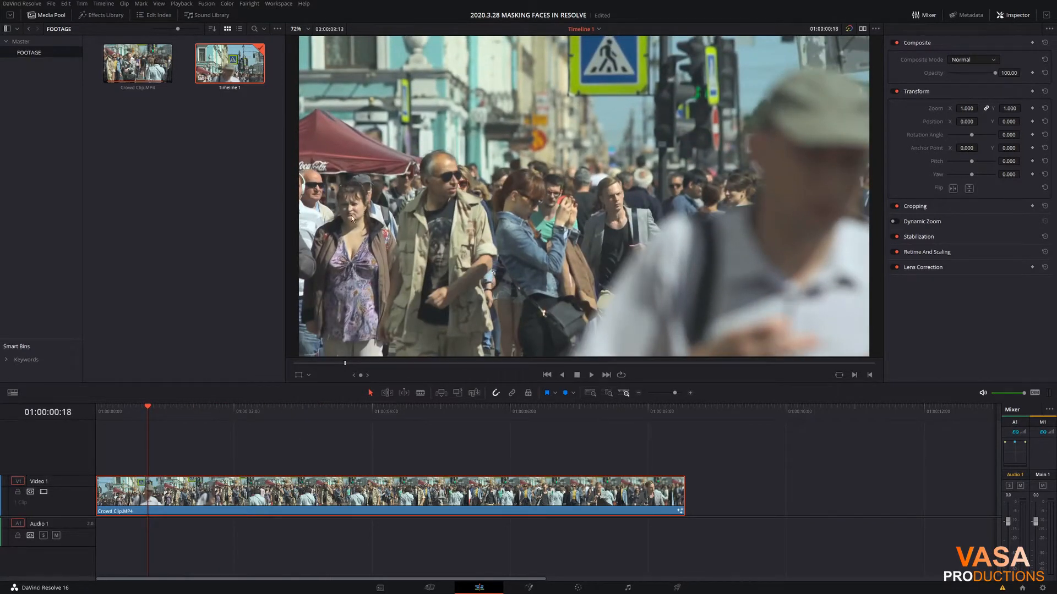
pyautogui.click(242, 409)
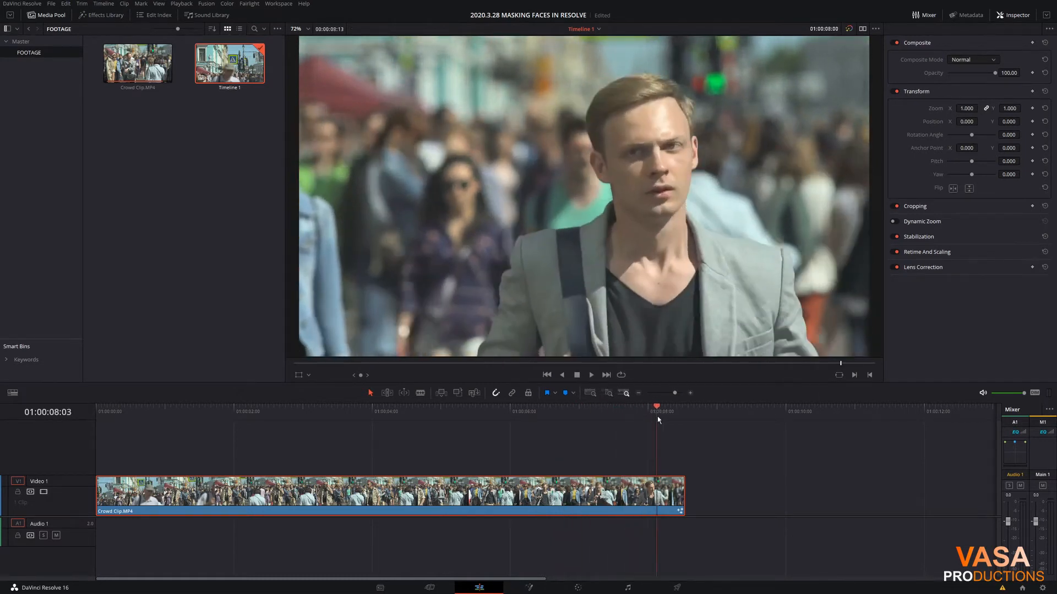
pyautogui.click(147, 410)
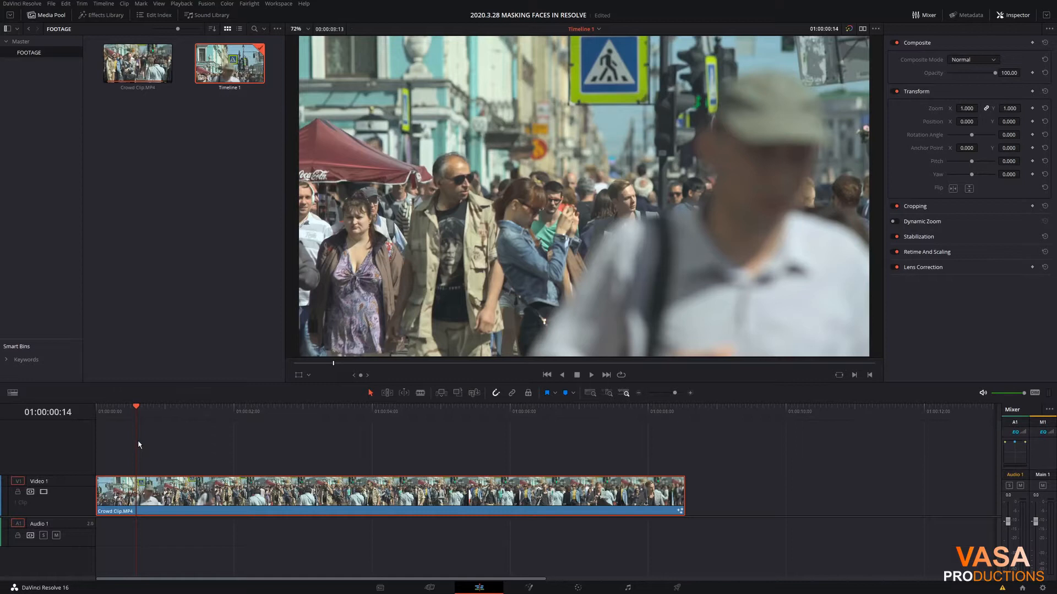
pyautogui.moveTo(572, 479)
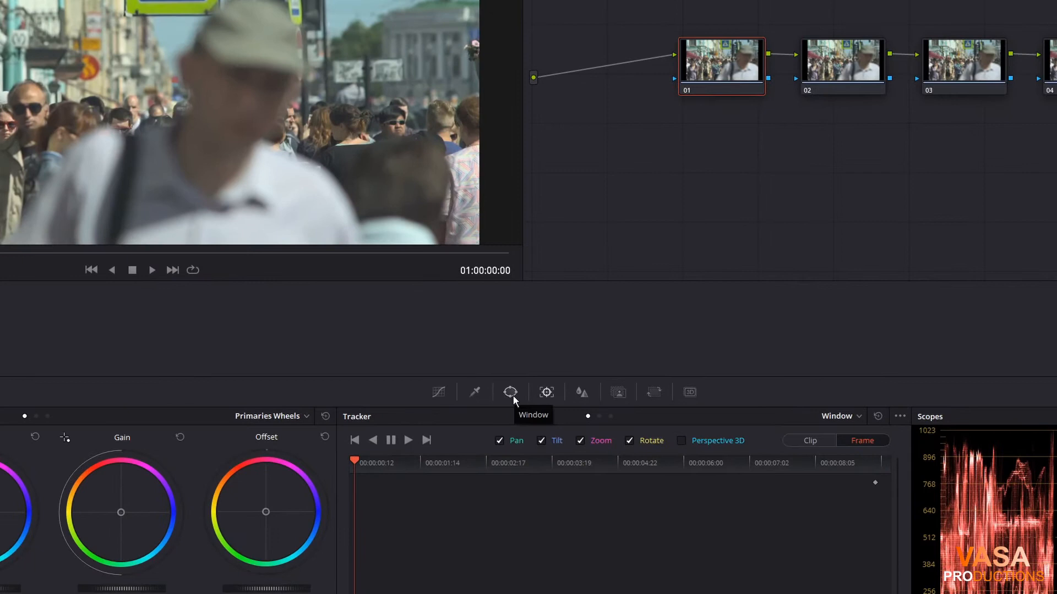
# Add a circle window on node 01, shrunk and fitted around the bald man's face
pyautogui.click(510, 392)
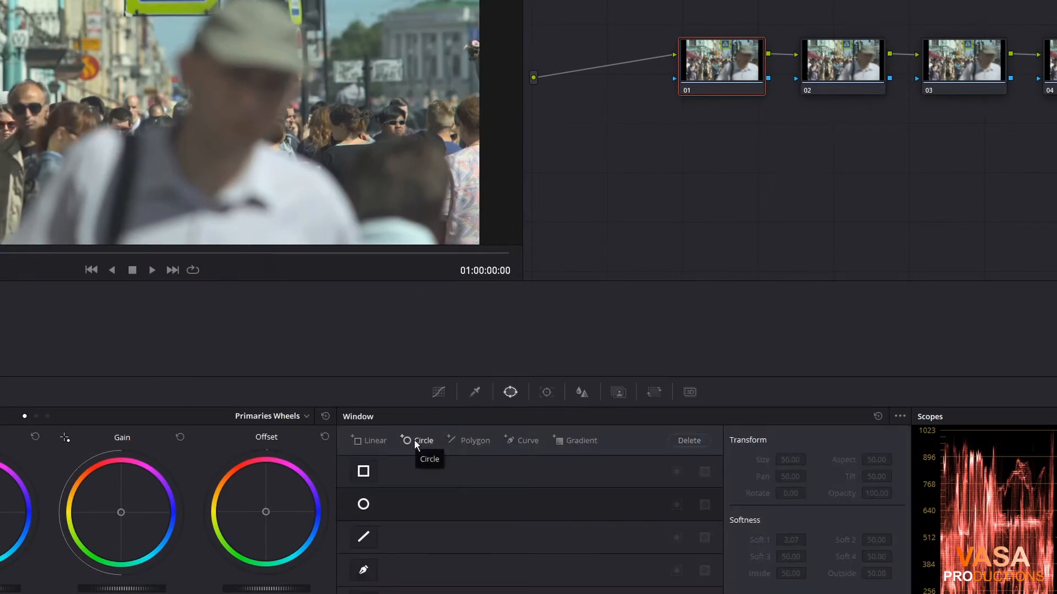
pyautogui.click(423, 441)
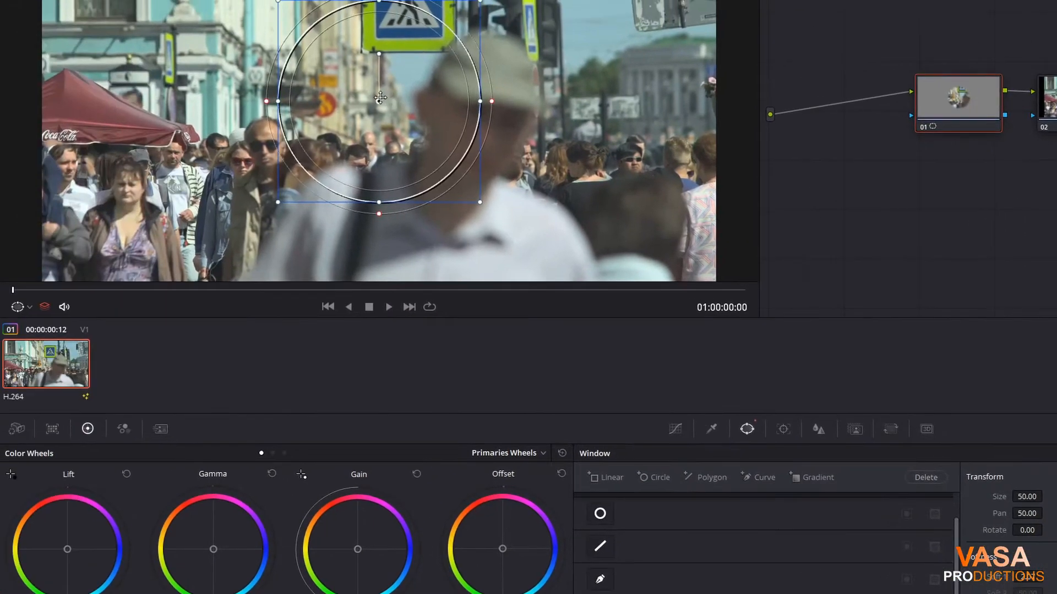
pyautogui.moveTo(379, 102); pyautogui.dragTo(263, 149)
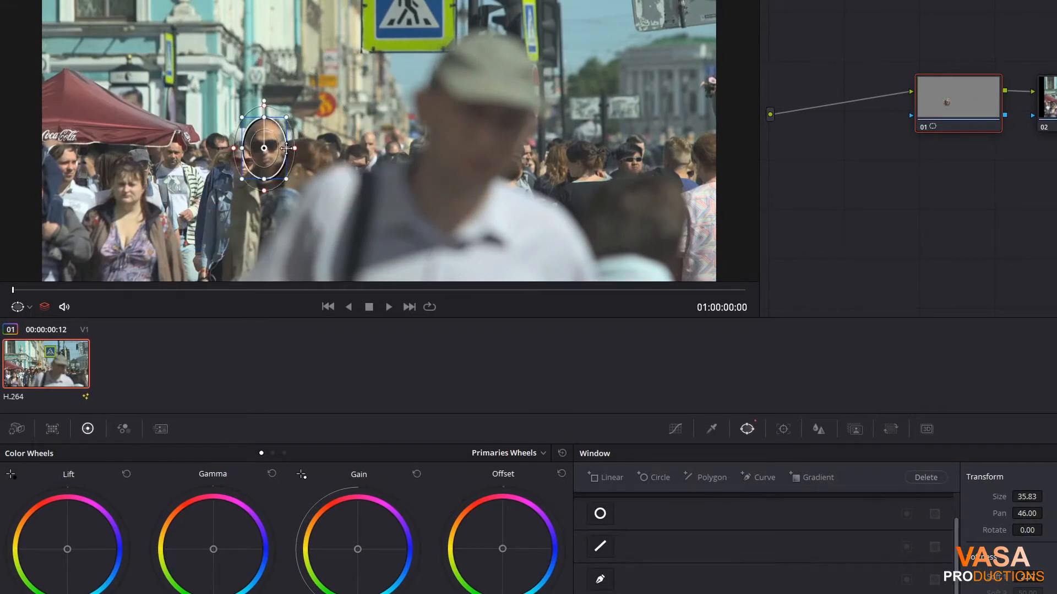
pyautogui.moveTo(263, 148); pyautogui.dragTo(263, 144)
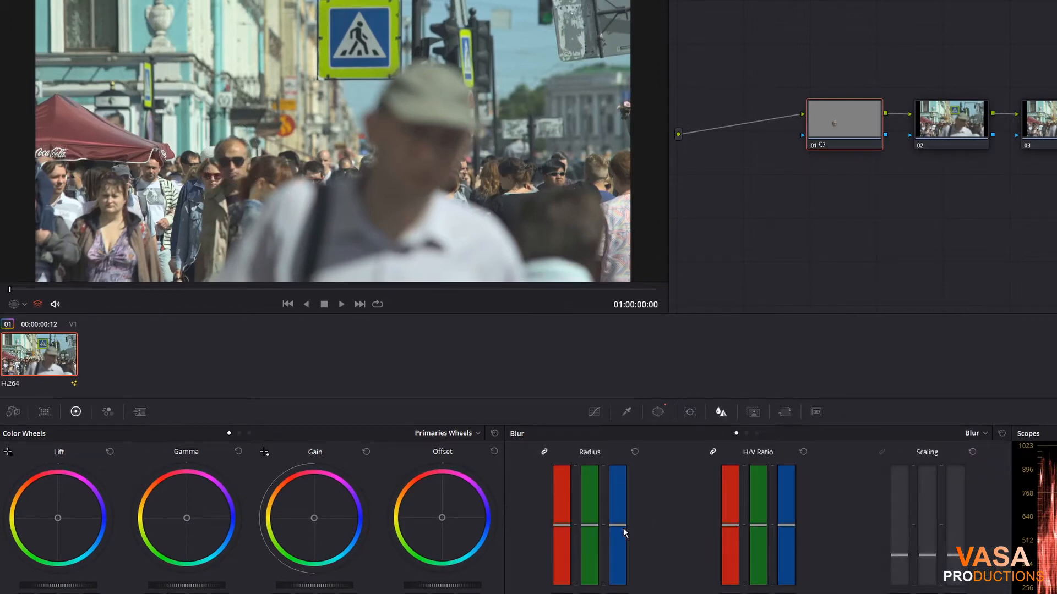
# Raise the Blur radius to about 0.90 so the bald man's face is blurred inside the window
pyautogui.moveTo(618, 530); pyautogui.dragTo(618, 475)
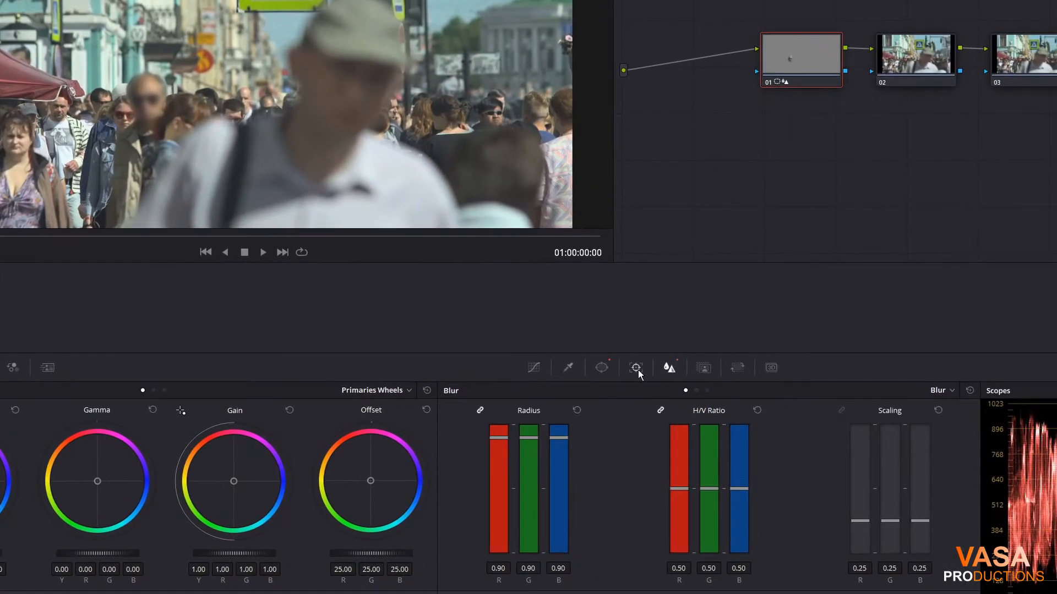
# Track the bald man's blur window forward through the clip from the Tracker palette
pyautogui.click(635, 367)
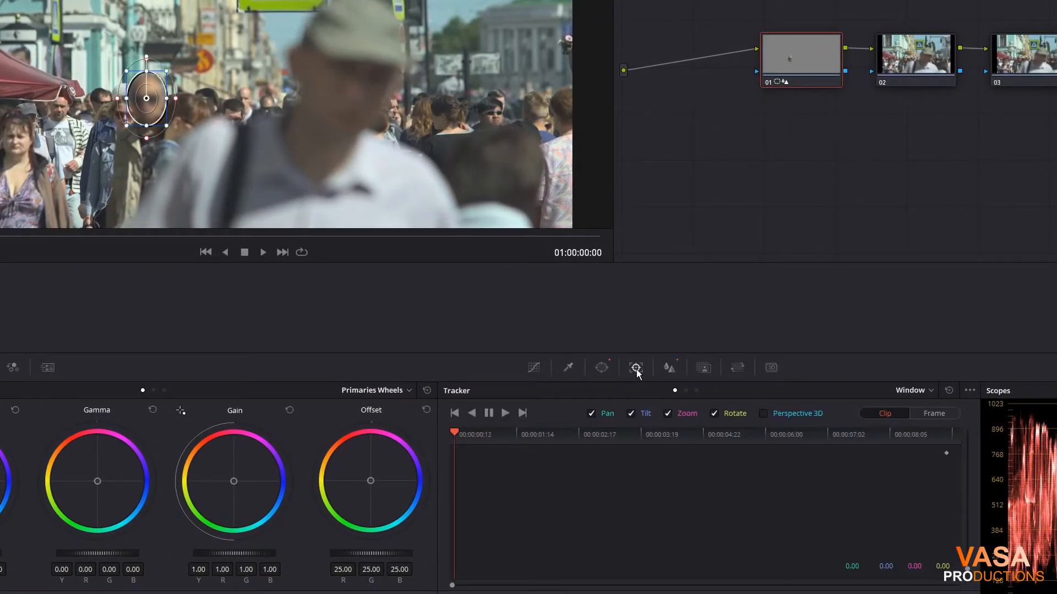
pyautogui.click(764, 413)
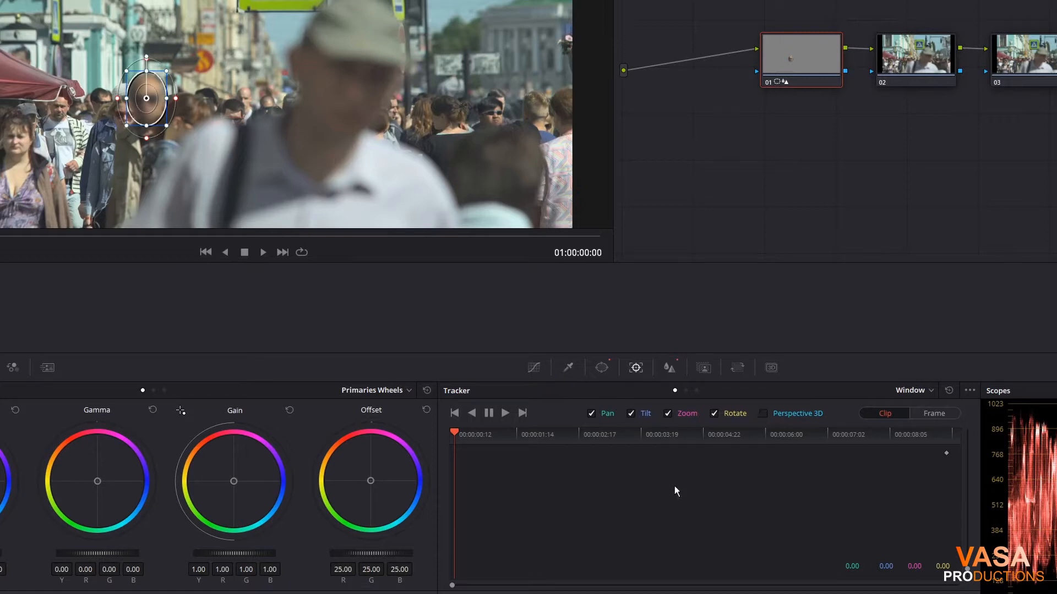
pyautogui.moveTo(543, 502)
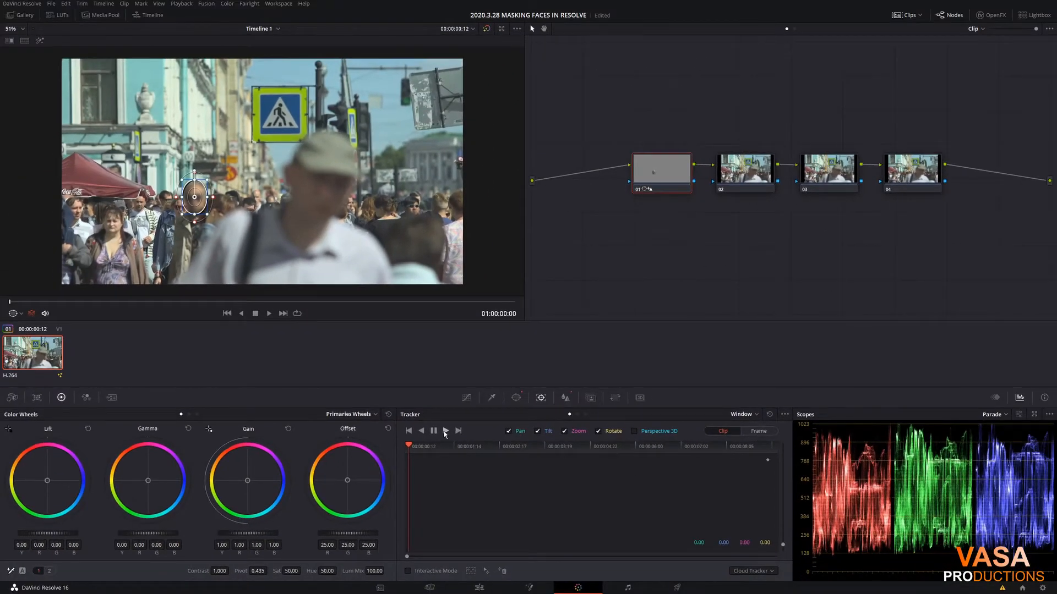
pyautogui.click(458, 430)
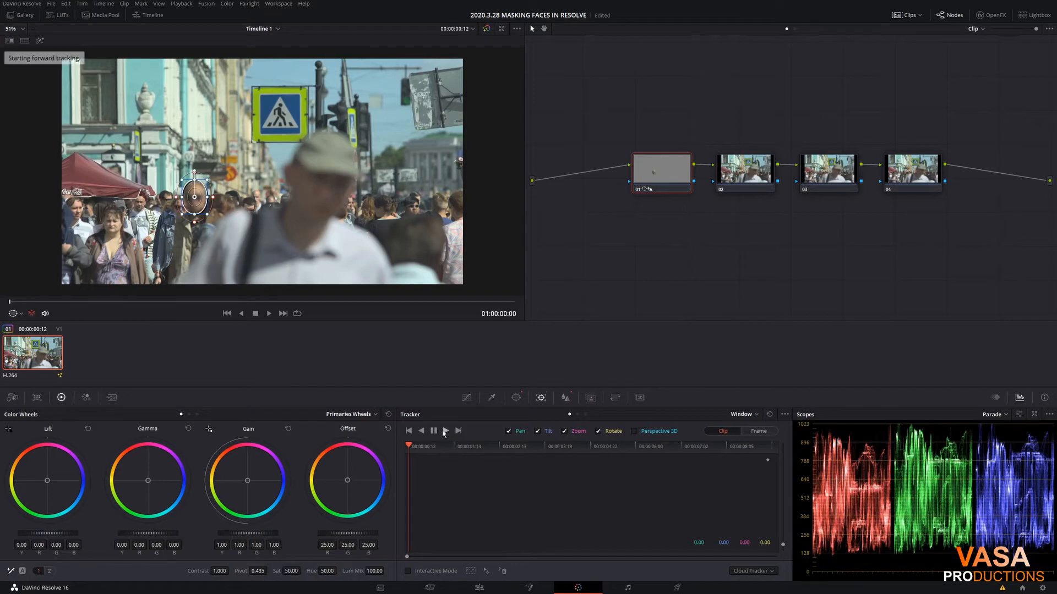
pyautogui.click(458, 430)
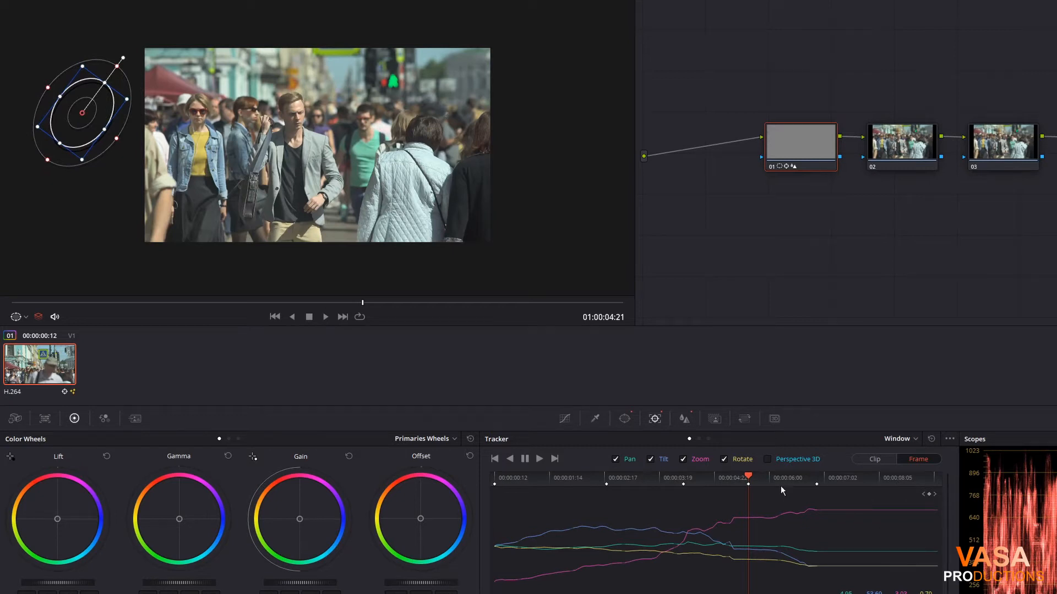
# Inspect the drift points on the timeline and play back to confirm the blur follows his face
pyautogui.click(790, 476)
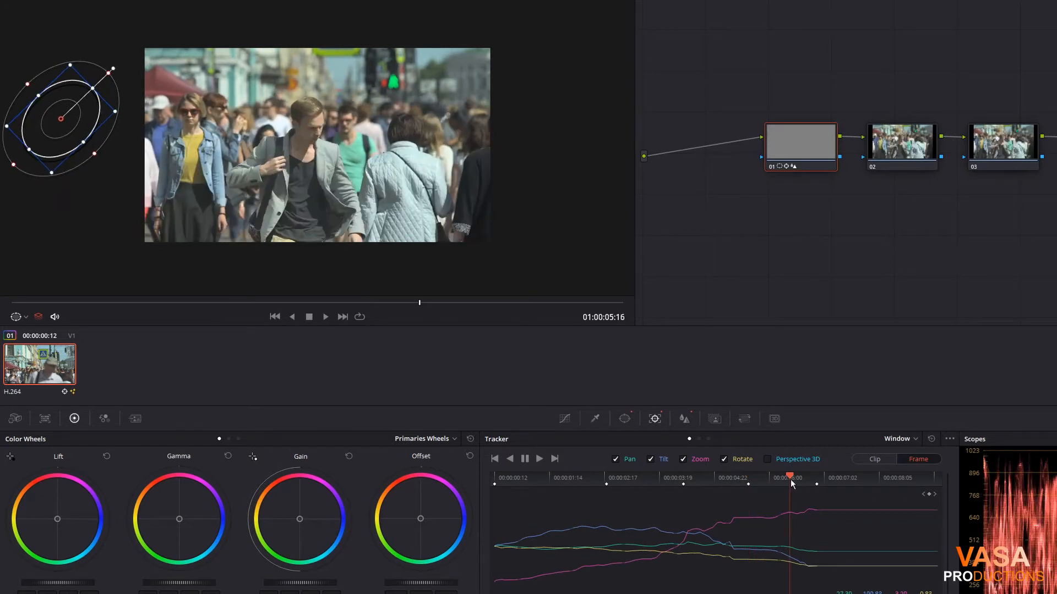
pyautogui.click(537, 477)
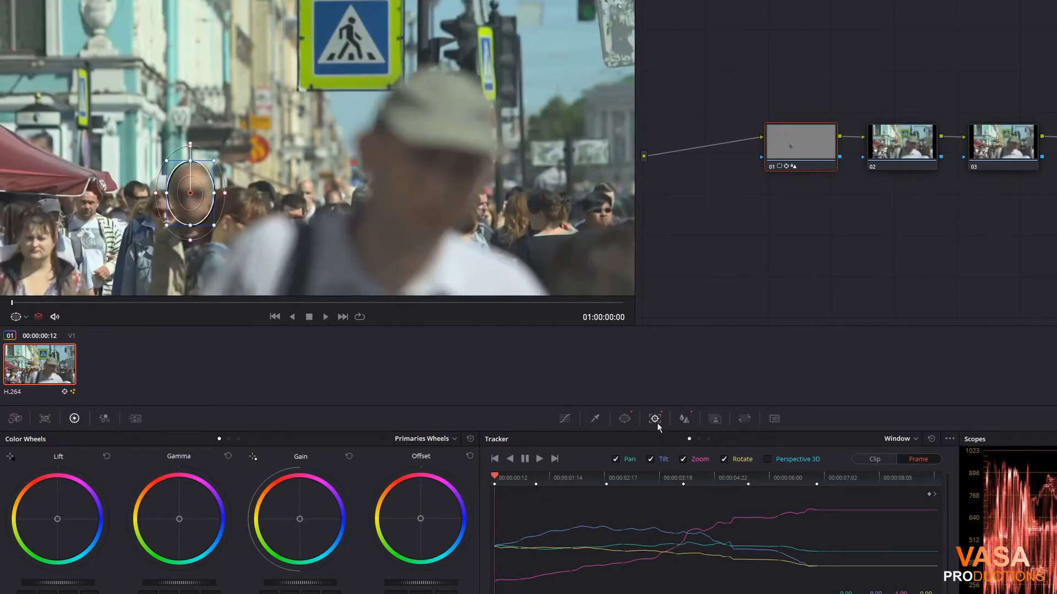
pyautogui.click(325, 317)
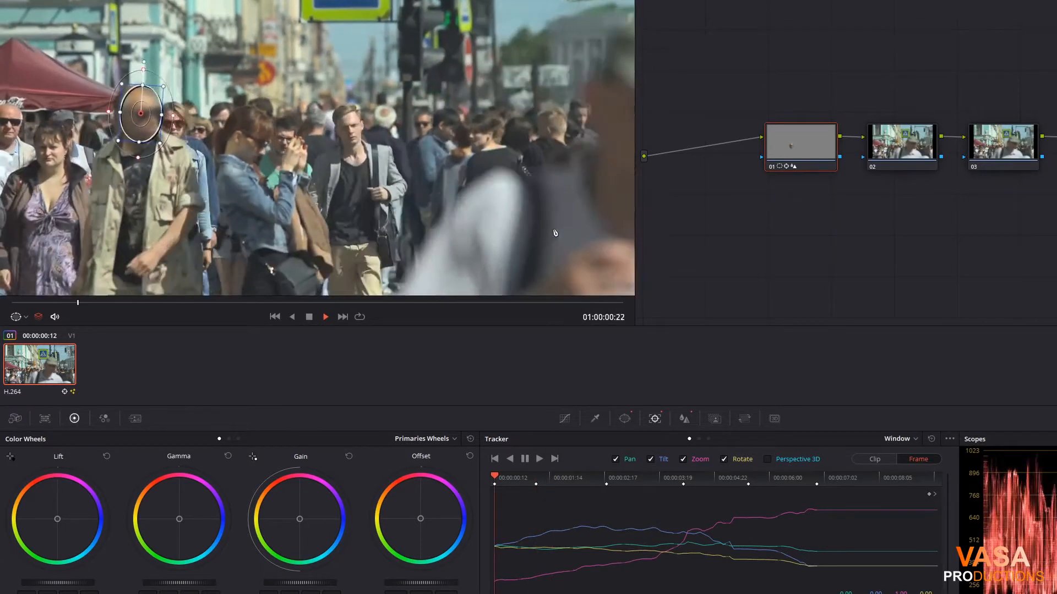
pyautogui.click(324, 317)
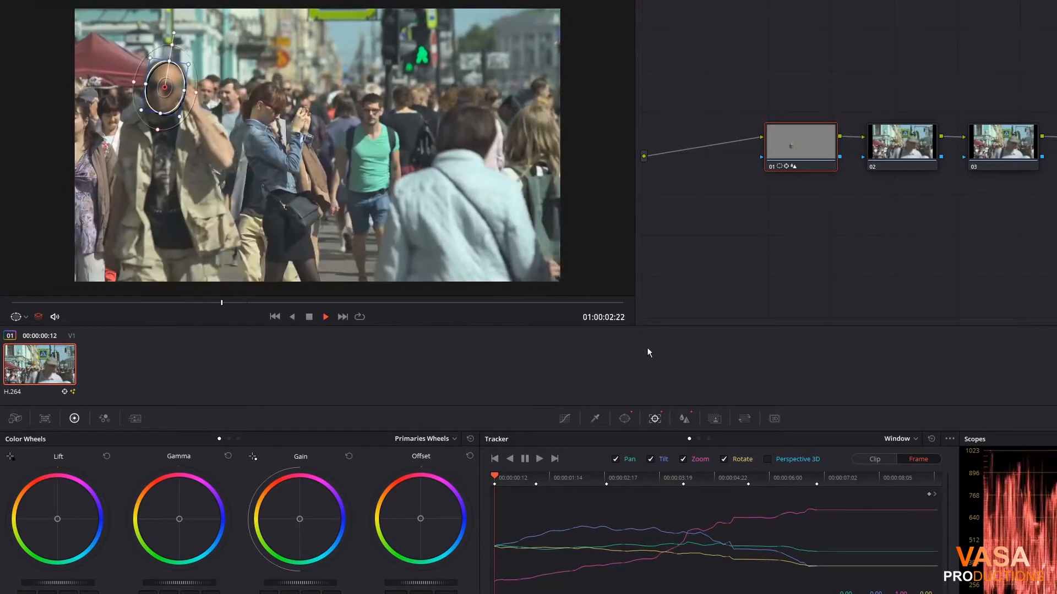
pyautogui.click(326, 317)
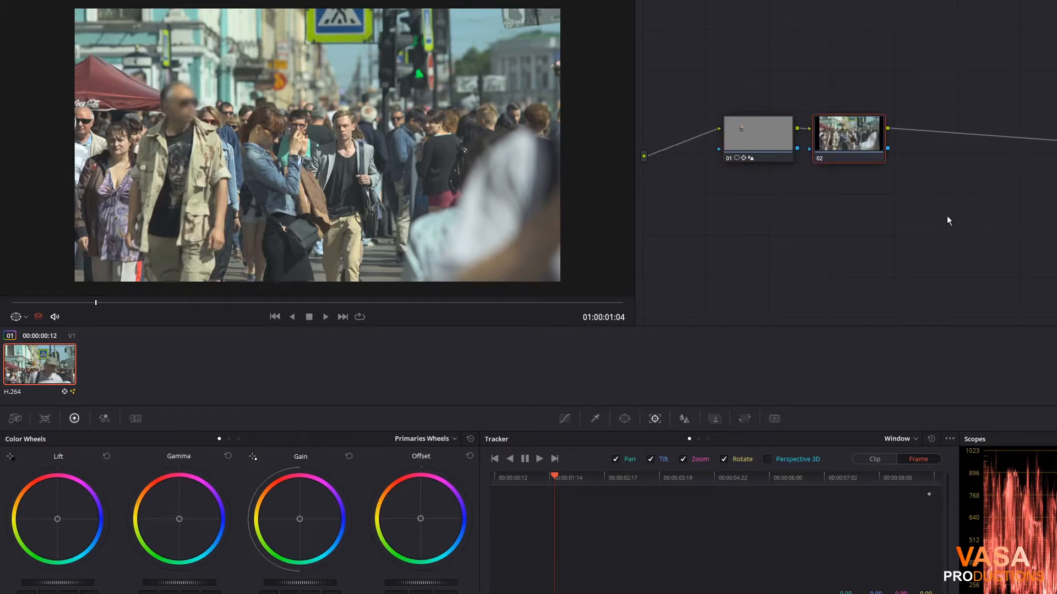
pyautogui.moveTo(873, 166)
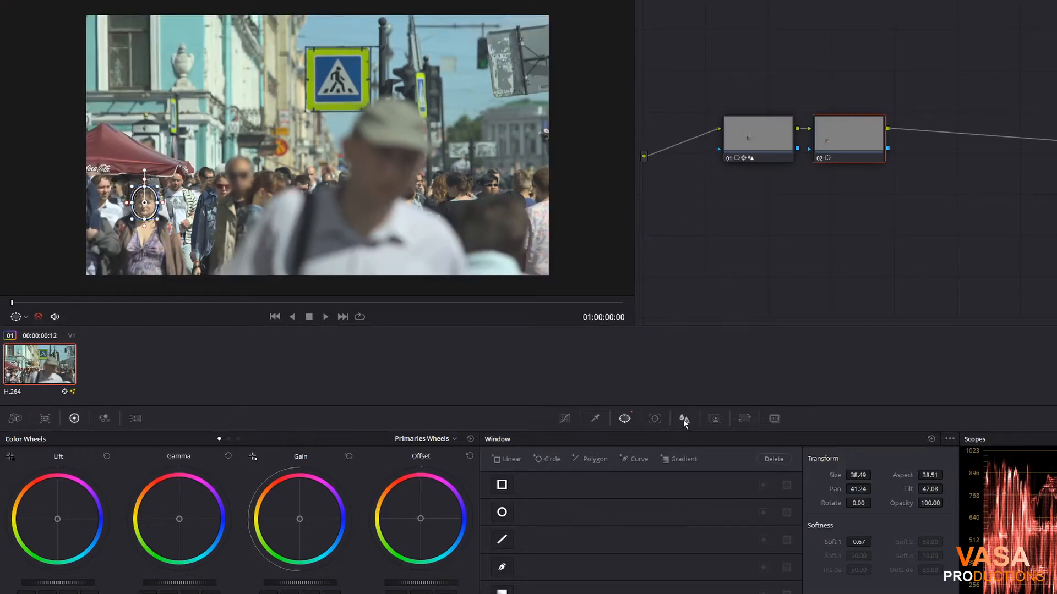
# Raise the Blur radius on node 02 so the woman's face is blurred inside her window
pyautogui.click(683, 418)
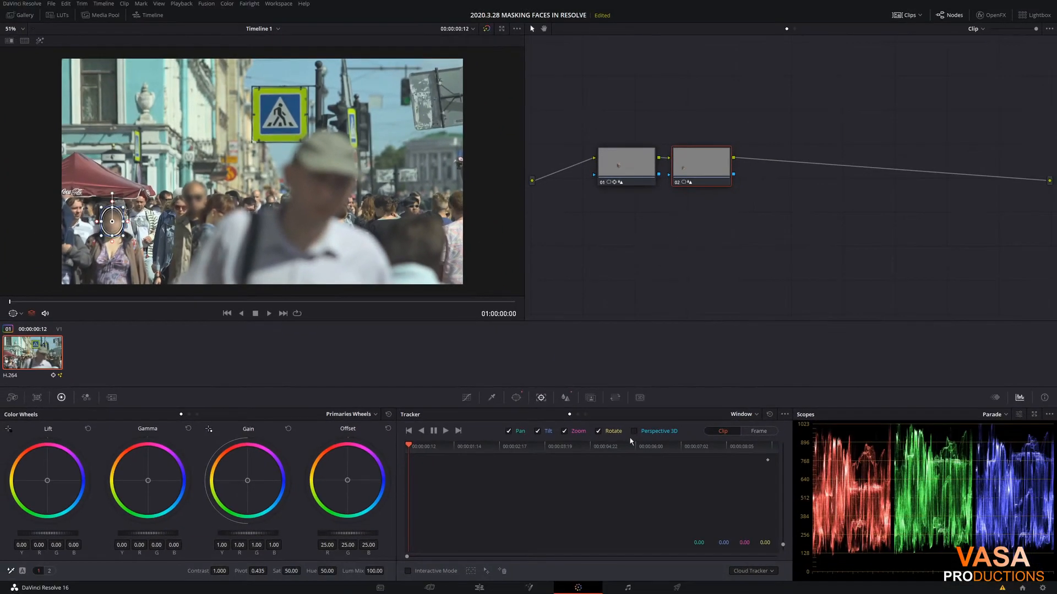
# Track the woman's window forward, then in Frame mode pull the drifted circle back onto her face
pyautogui.click(446, 430)
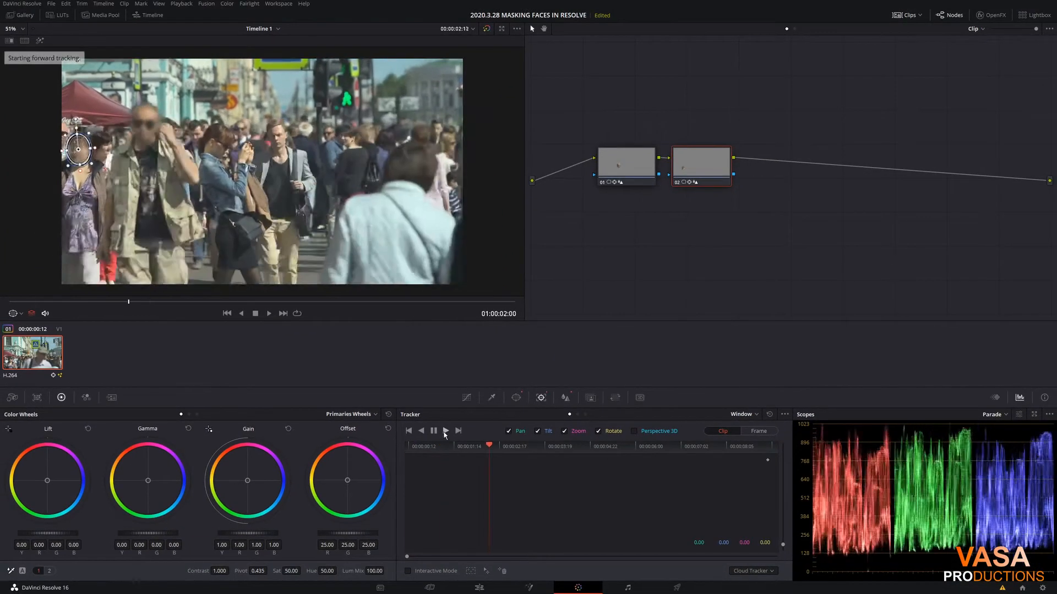
pyautogui.click(433, 430)
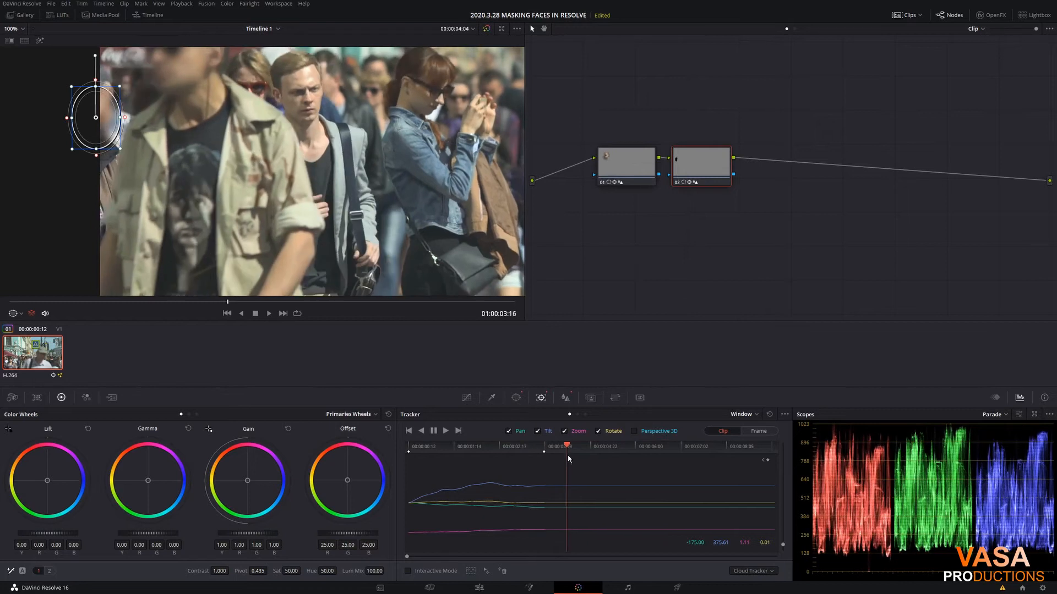
pyautogui.click(759, 431)
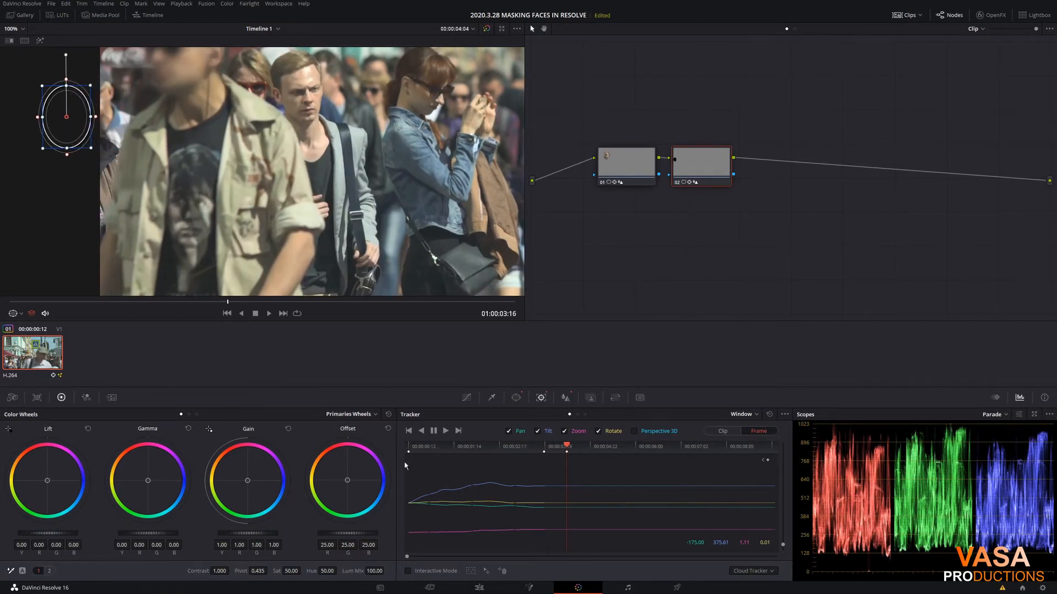
pyautogui.moveTo(566, 446); pyautogui.dragTo(527, 446)
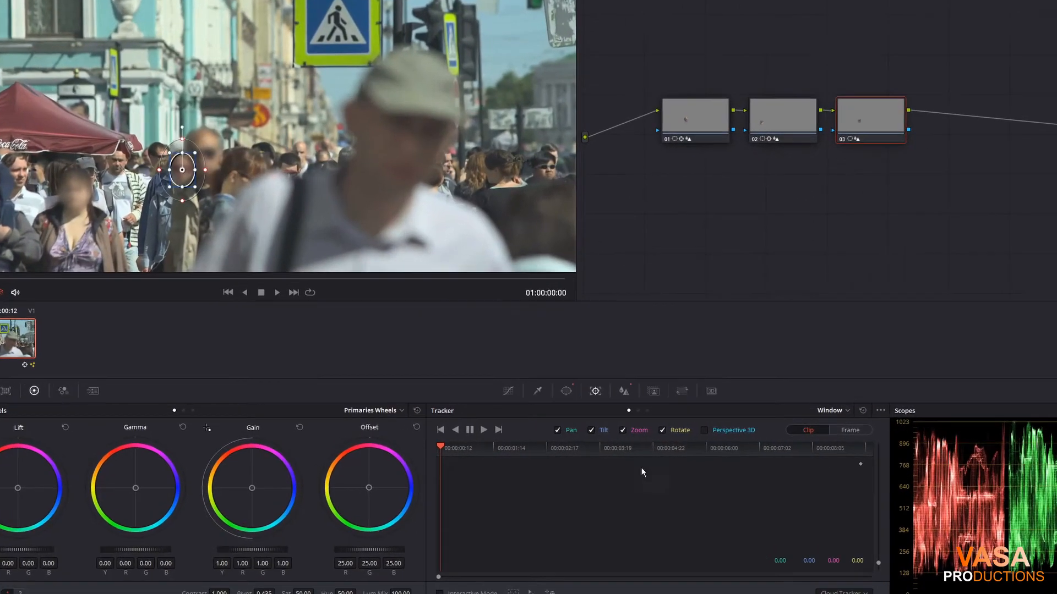
# In Frame mode, keyframe the third face's window position over the opening frames
pyautogui.click(851, 431)
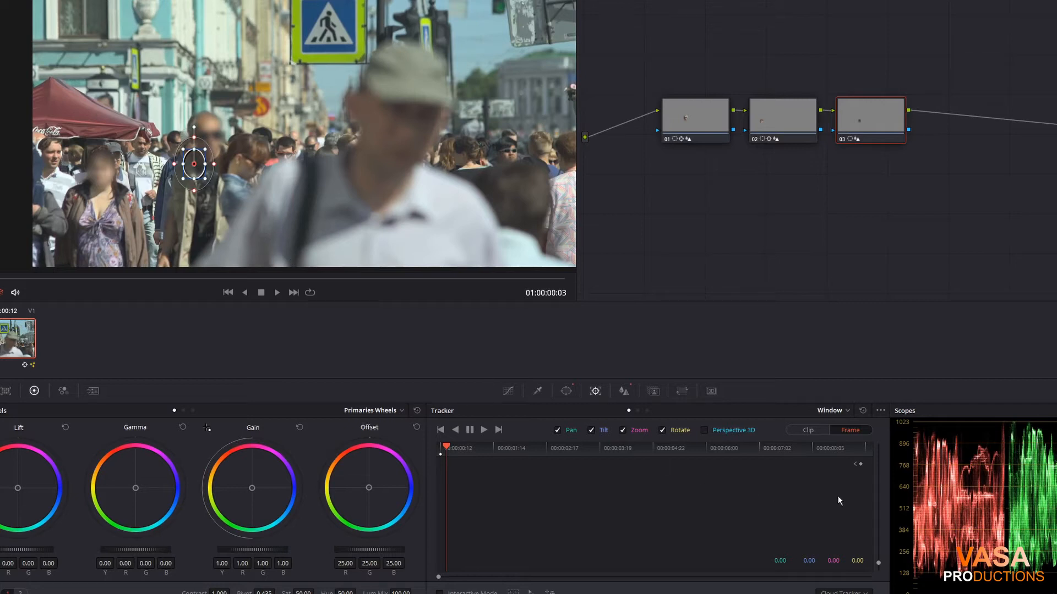
pyautogui.moveTo(136, 331)
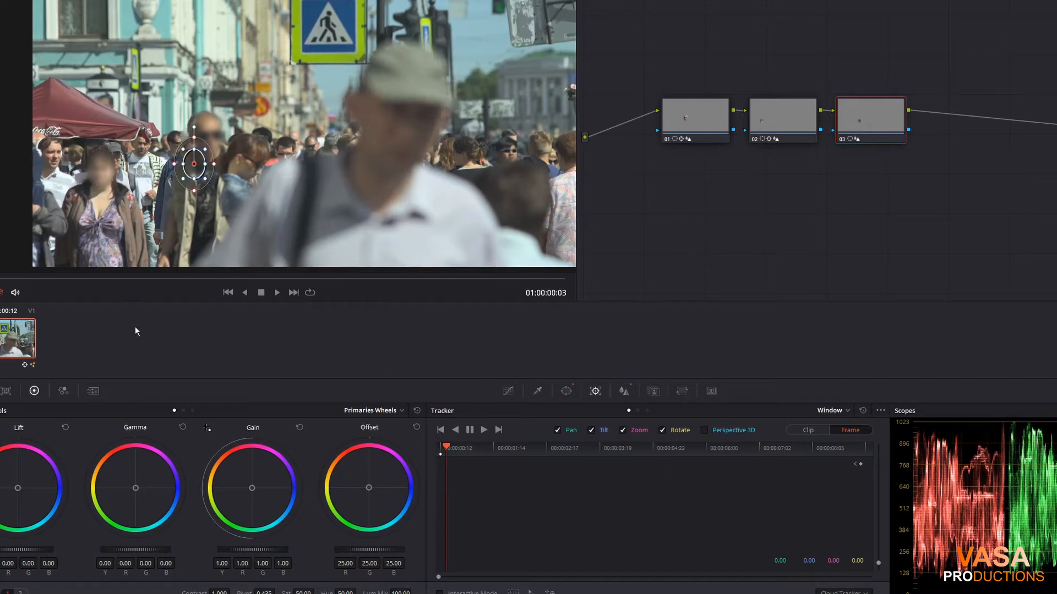
pyautogui.moveTo(162, 274)
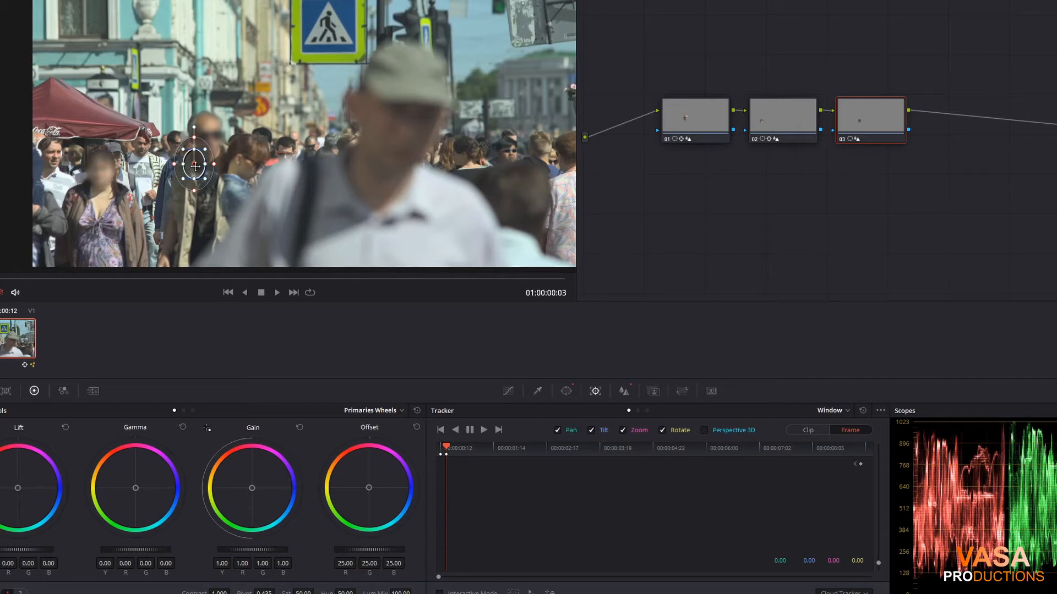
pyautogui.click(276, 291)
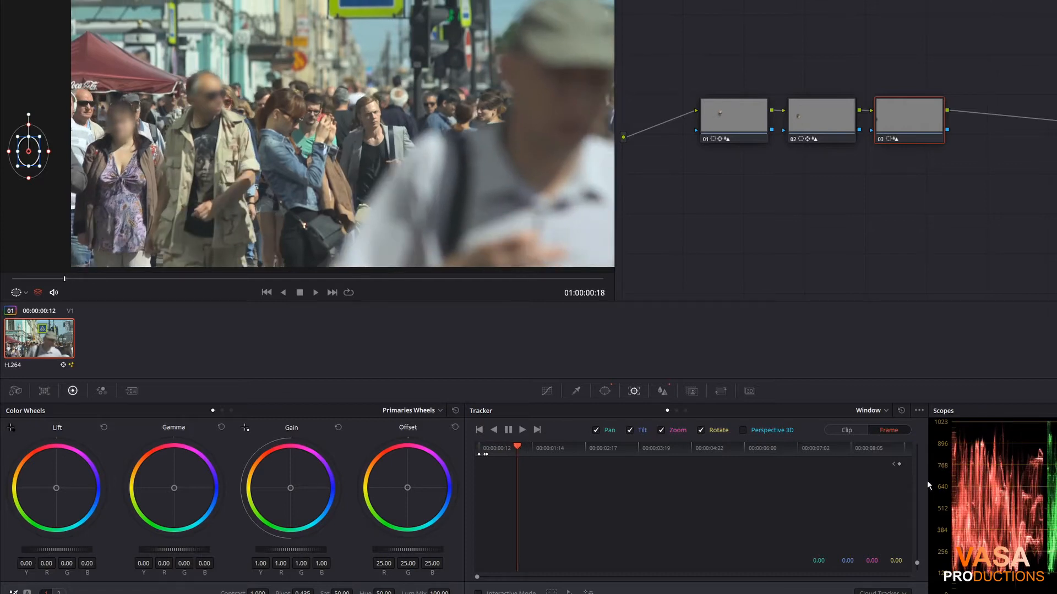
# Keyframe the third window onto the moving person up to about three and a half seconds
pyautogui.click(522, 451)
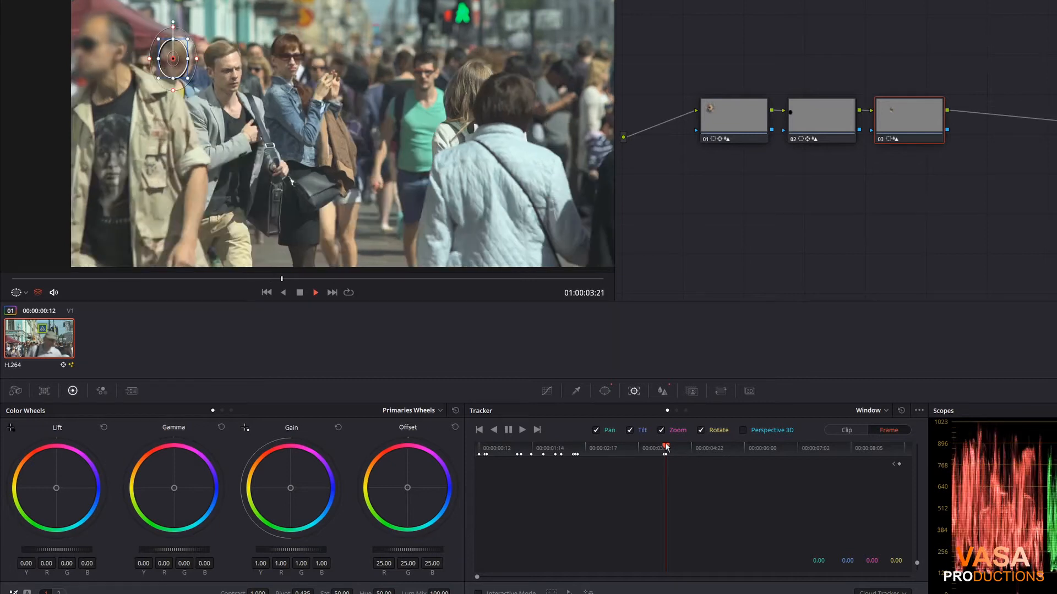
# Set the last window position keyframes out to around five seconds and rewind to the start
pyautogui.click(507, 430)
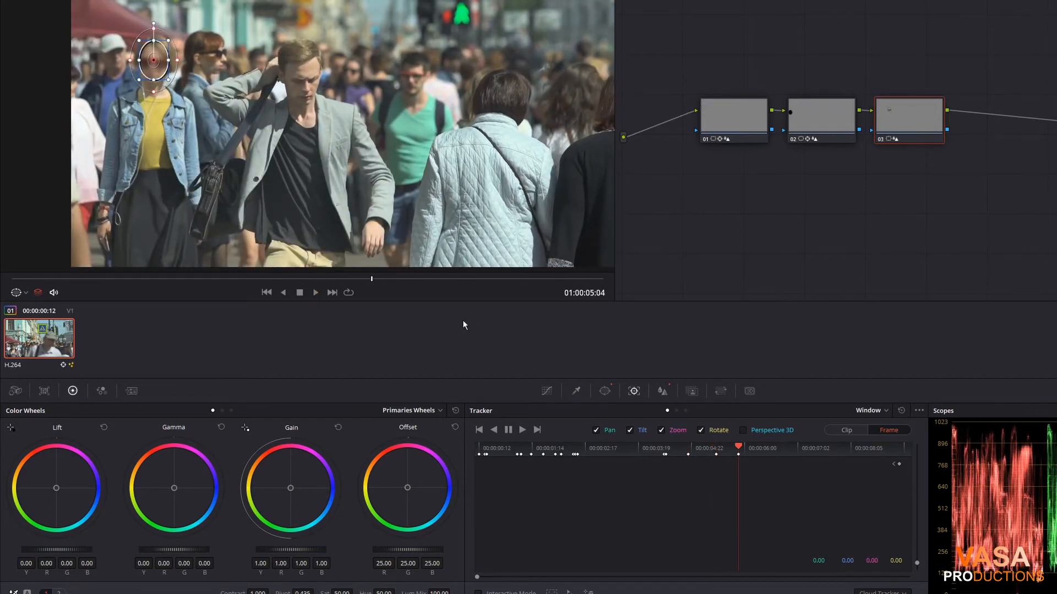
pyautogui.click(521, 429)
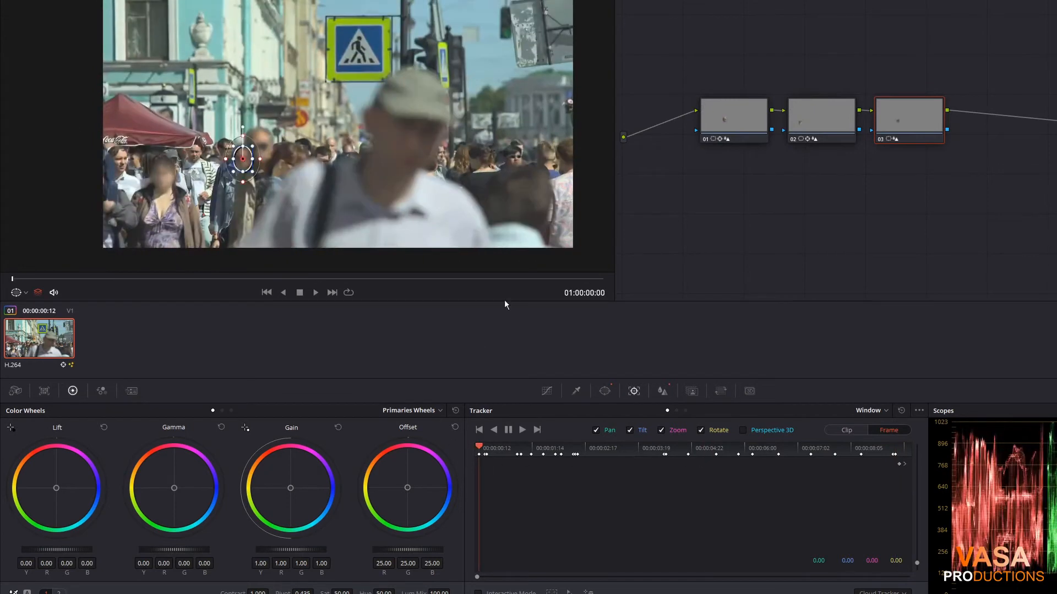
pyautogui.moveTo(788, 194)
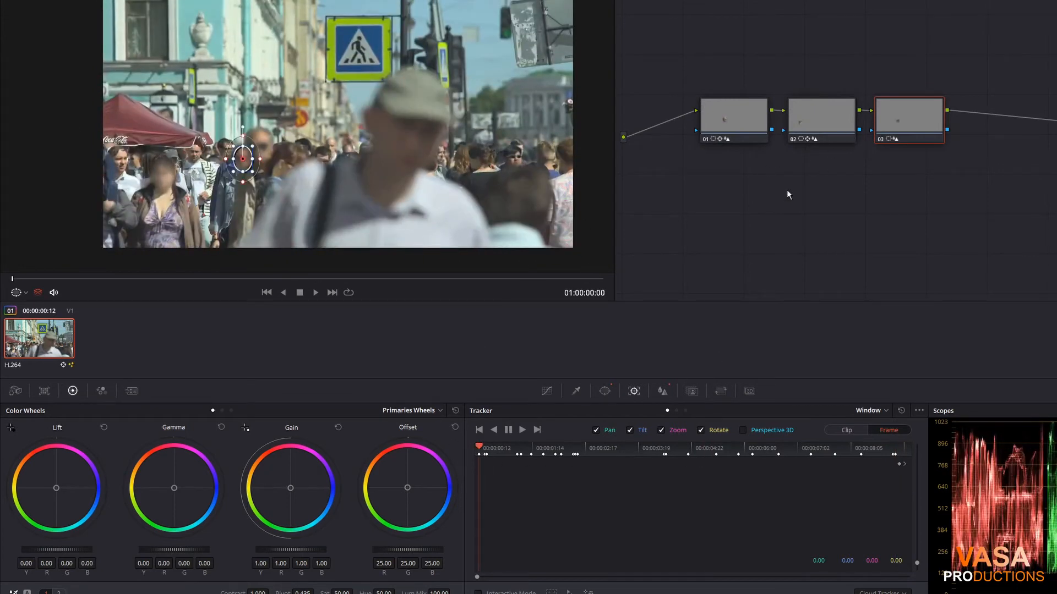
# Add serial node 04 after the three face-blur nodes for the next face
pyautogui.click(316, 291)
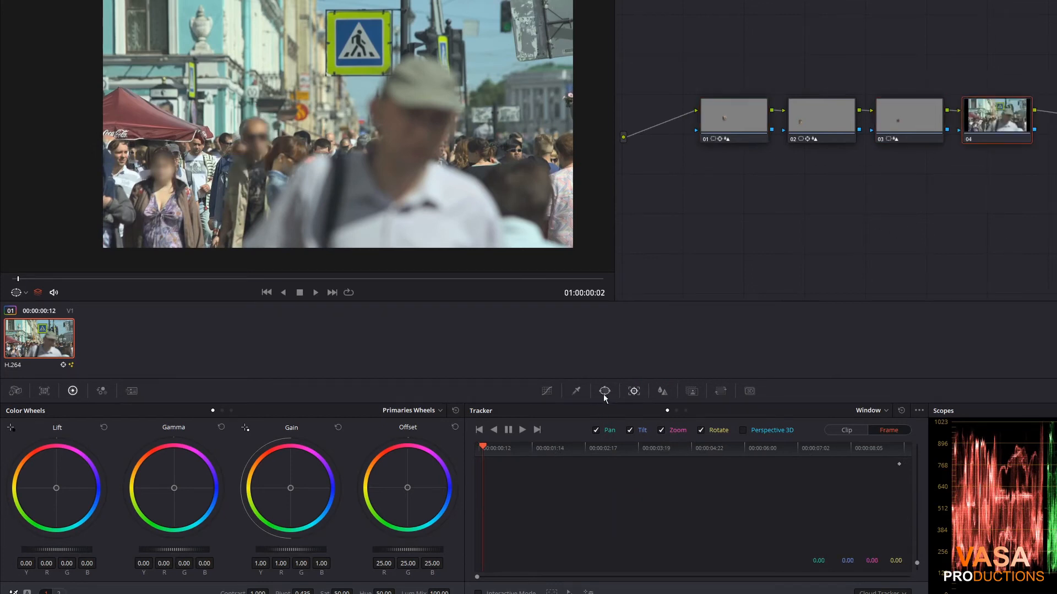
# Add a circle window on node 04, fit and soften it over the fourth bystander's face
pyautogui.click(604, 391)
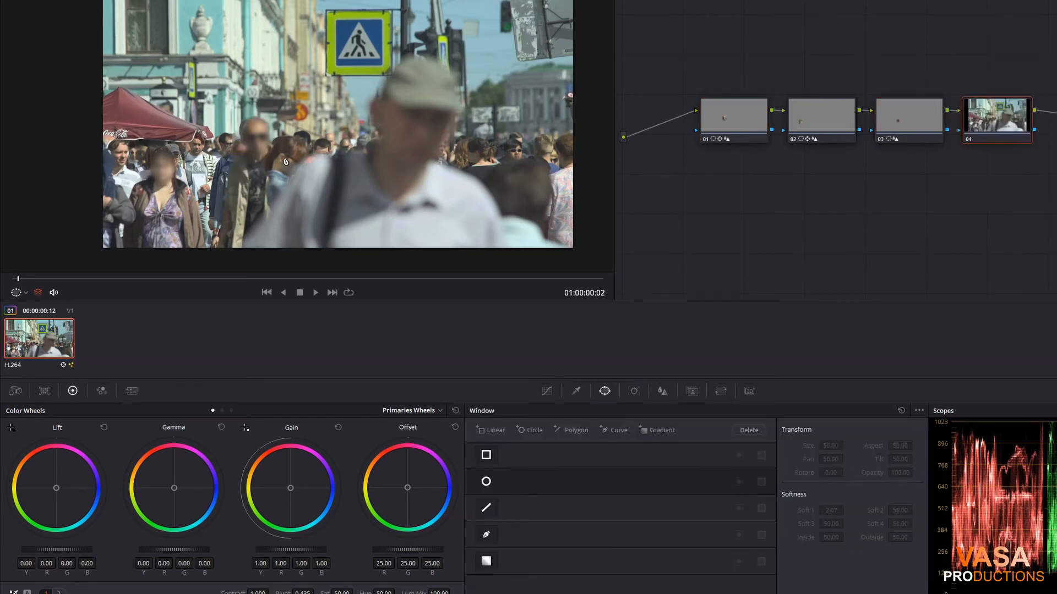
pyautogui.click(486, 481)
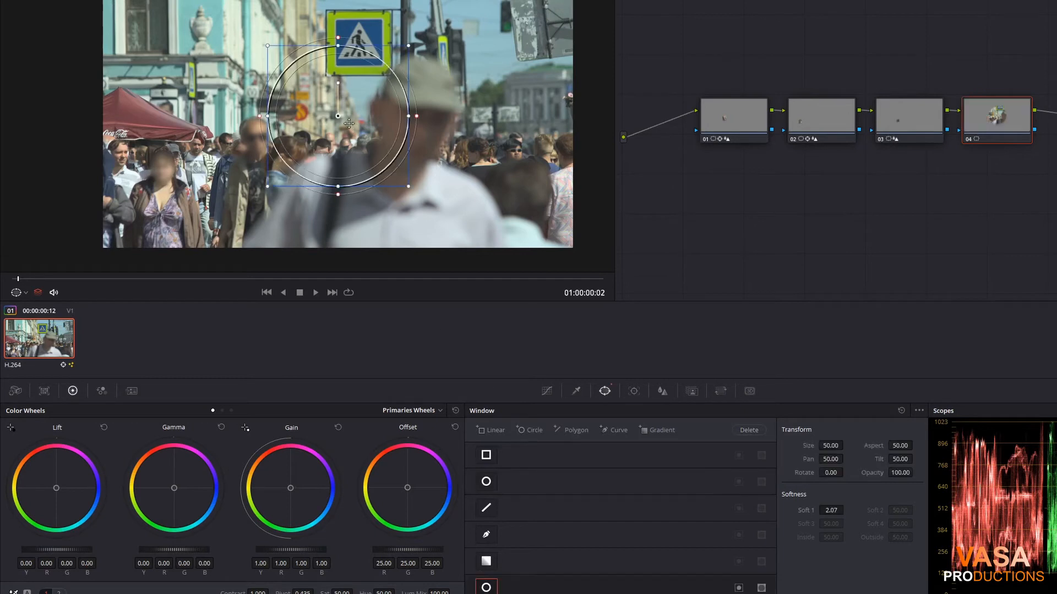
pyautogui.moveTo(338, 115); pyautogui.dragTo(285, 158)
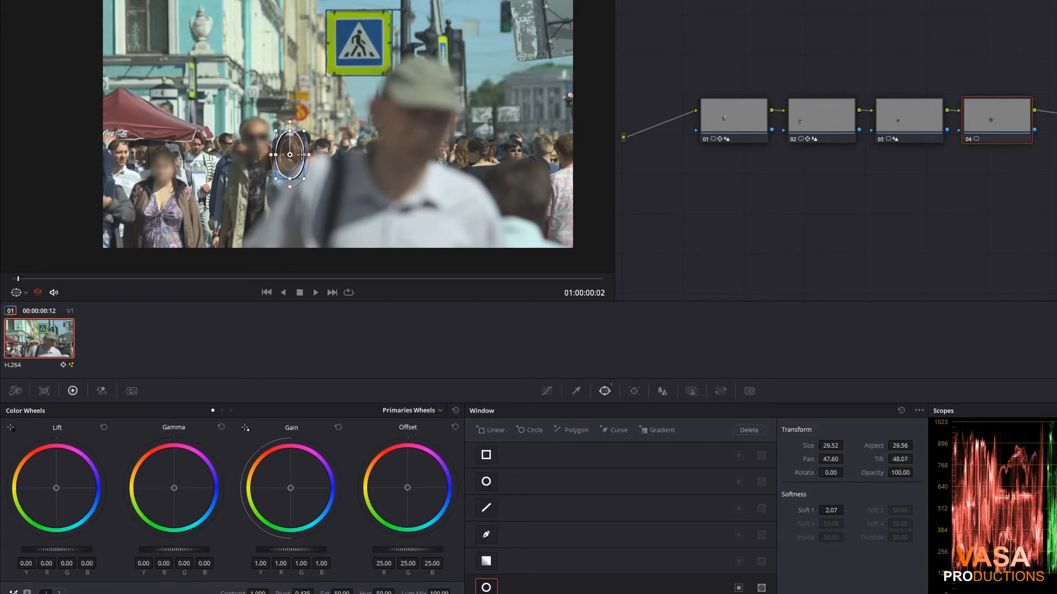
pyautogui.moveTo(310, 155); pyautogui.dragTo(317, 159)
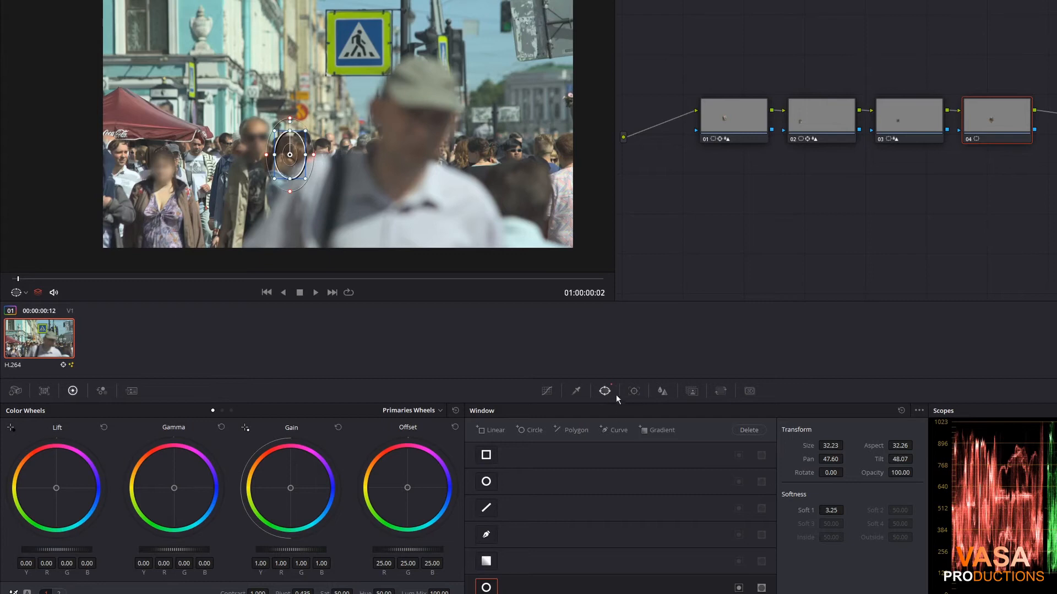
pyautogui.click(661, 391)
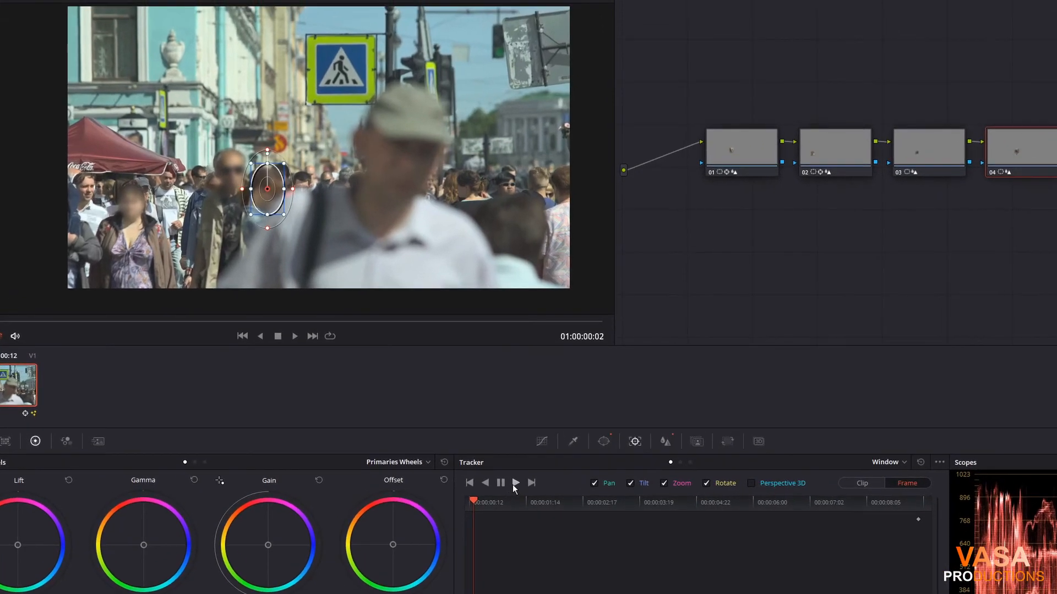
# Run Track Forward on node 04's face window and stop once analysis finishes
pyautogui.click(501, 483)
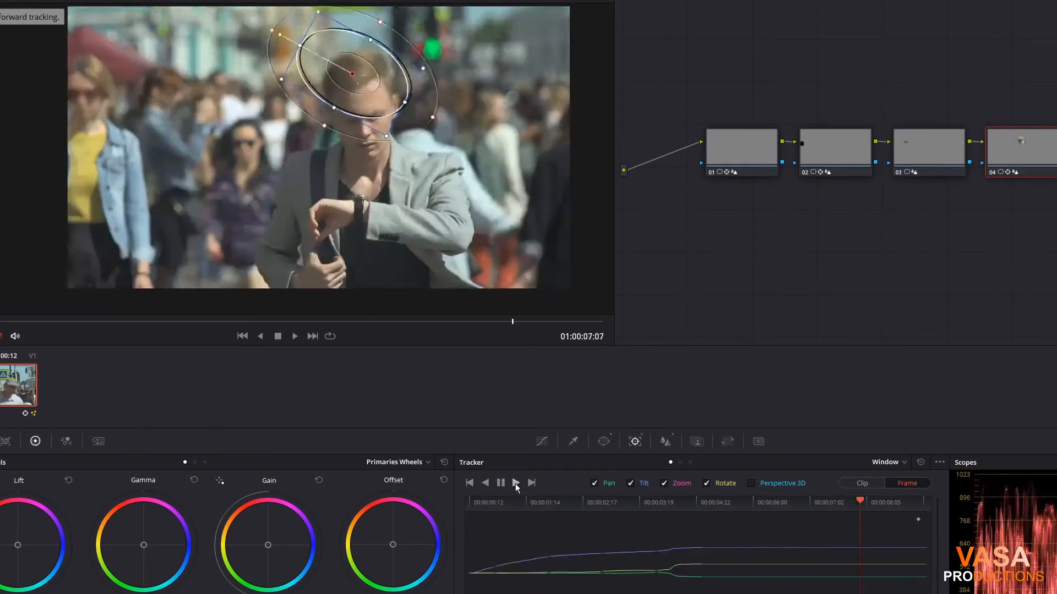
pyautogui.click(515, 482)
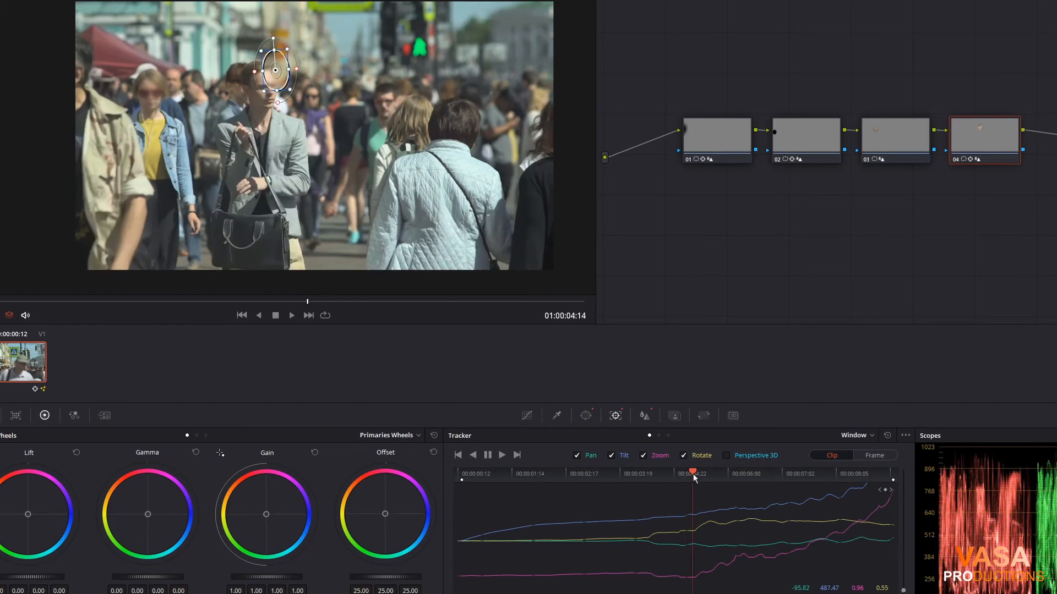
# Scrub back to the drift near five seconds and keyframe the window back onto the face in Frame mode
pyautogui.moveTo(695, 472); pyautogui.dragTo(680, 472)
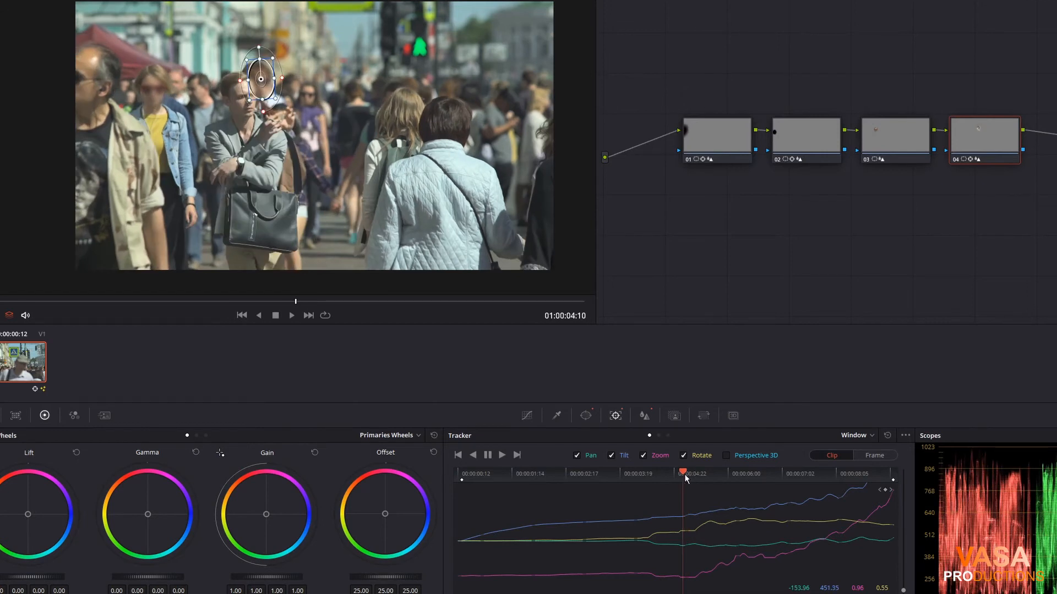
pyautogui.moveTo(889, 509)
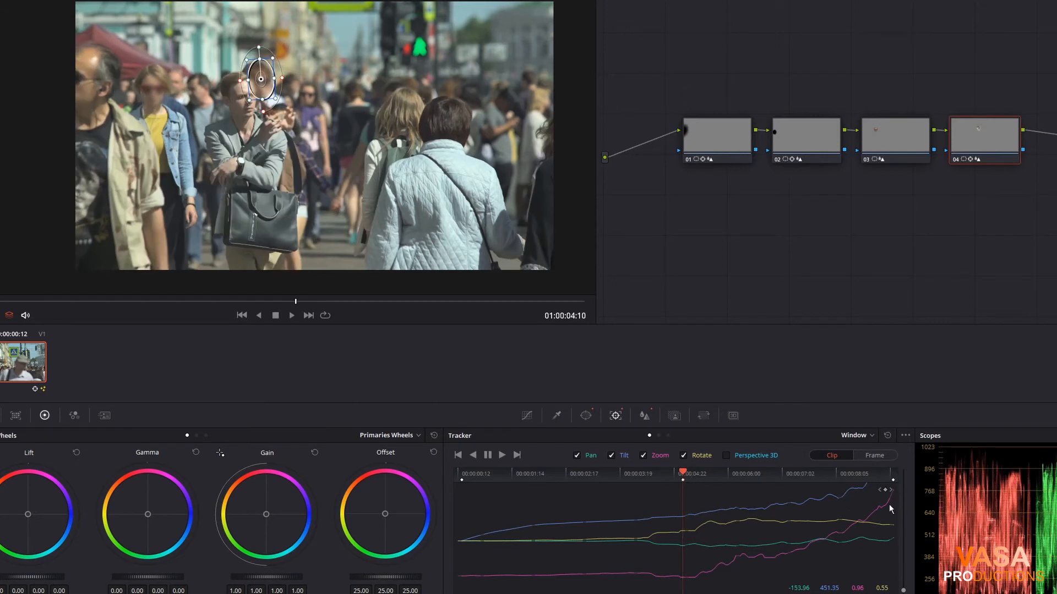
pyautogui.moveTo(787, 511)
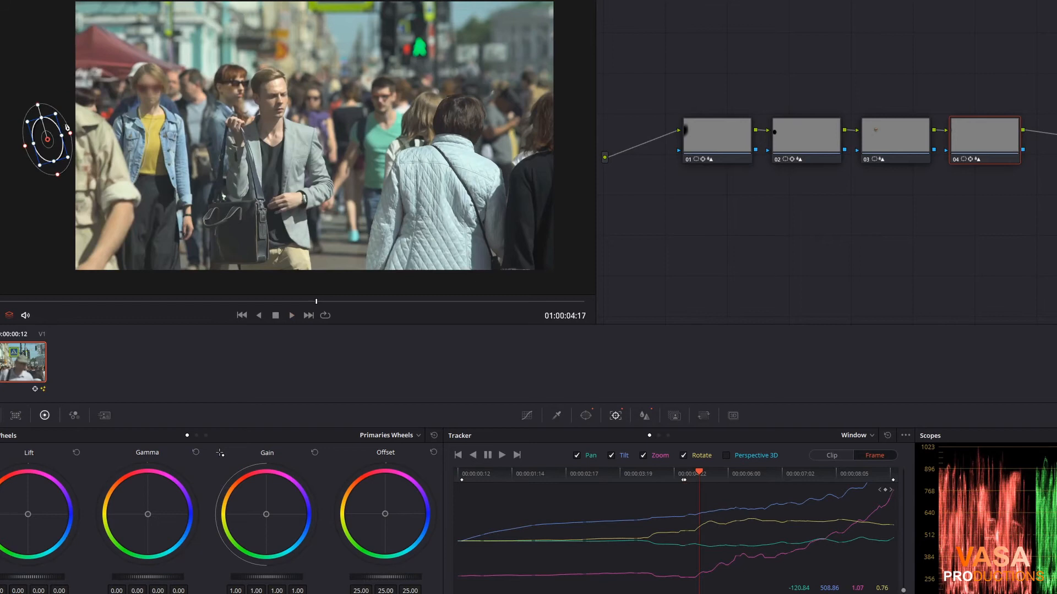
pyautogui.moveTo(704, 482)
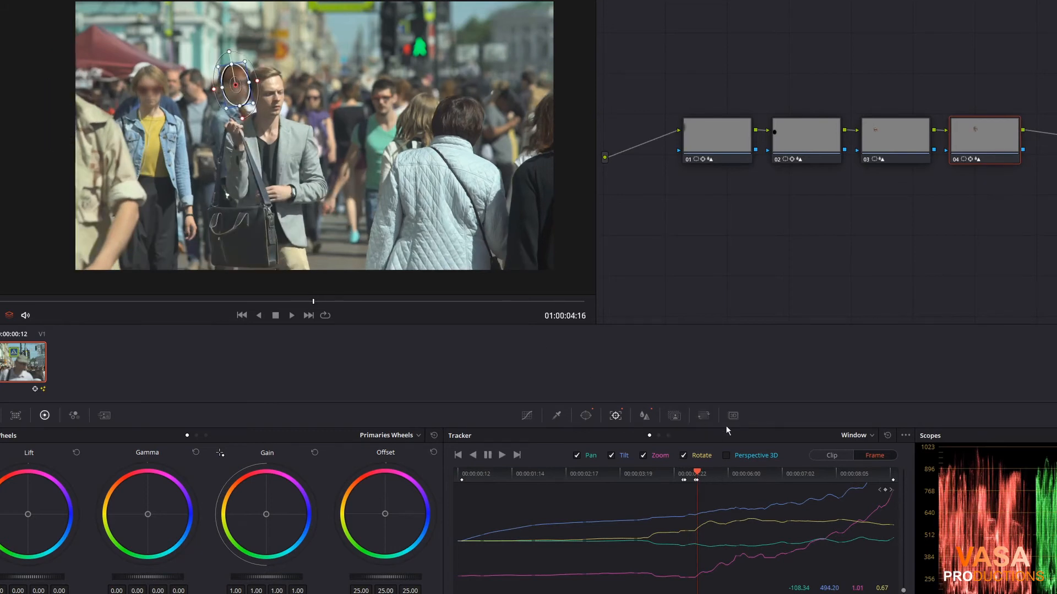
pyautogui.click(291, 315)
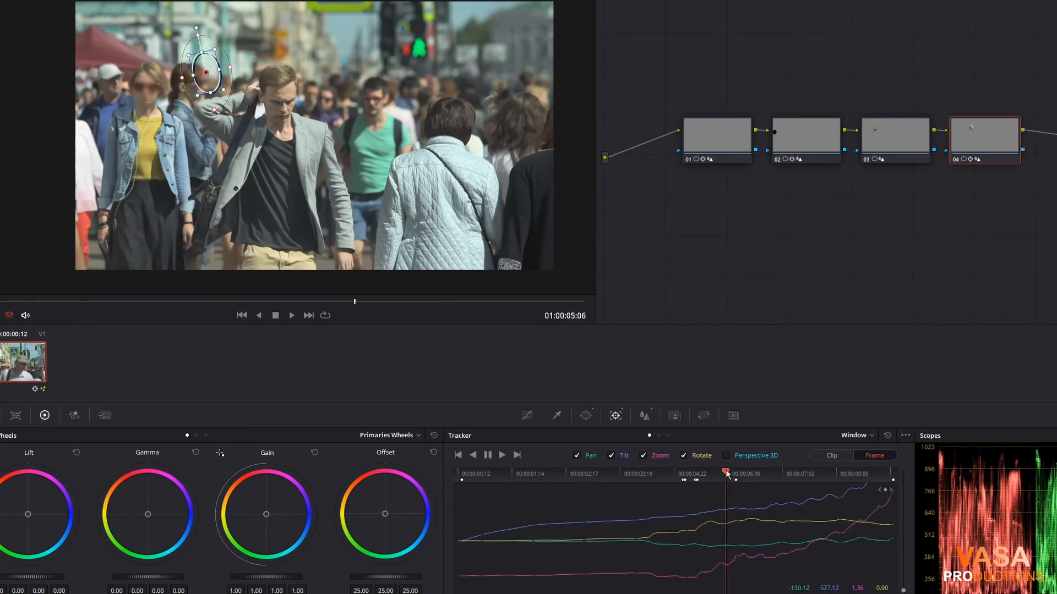
pyautogui.moveTo(206, 73); pyautogui.dragTo(191, 80)
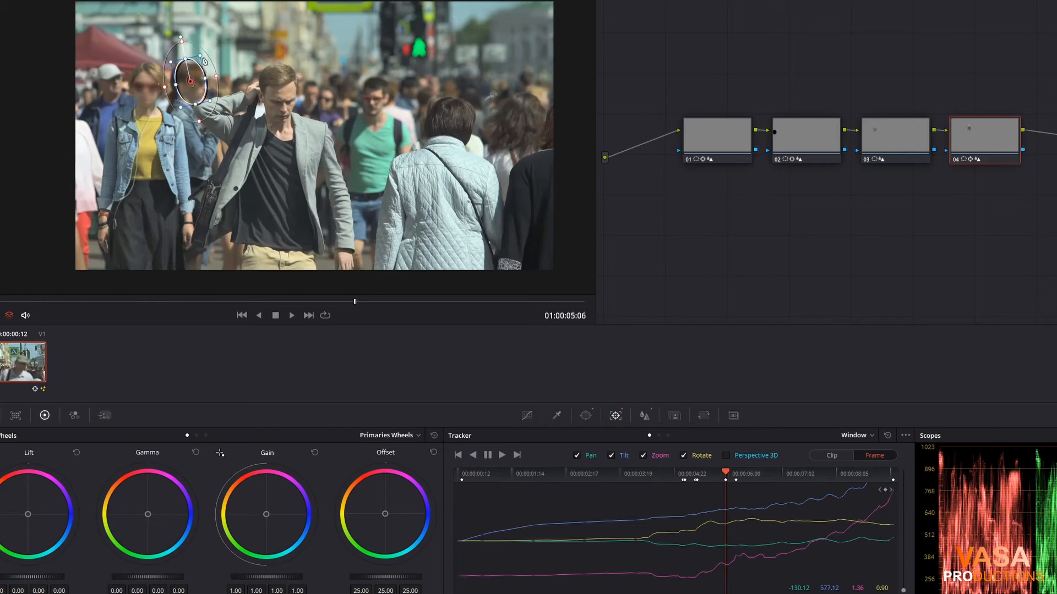
# Keyframe the window at later frames, following the face to about seven seconds
pyautogui.click(712, 473)
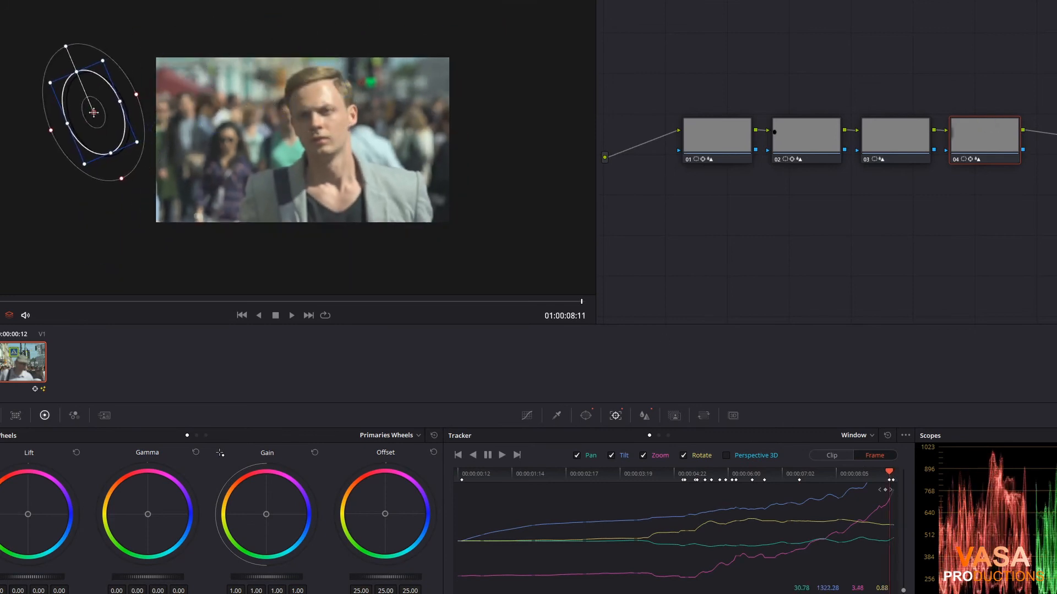
pyautogui.click(856, 473)
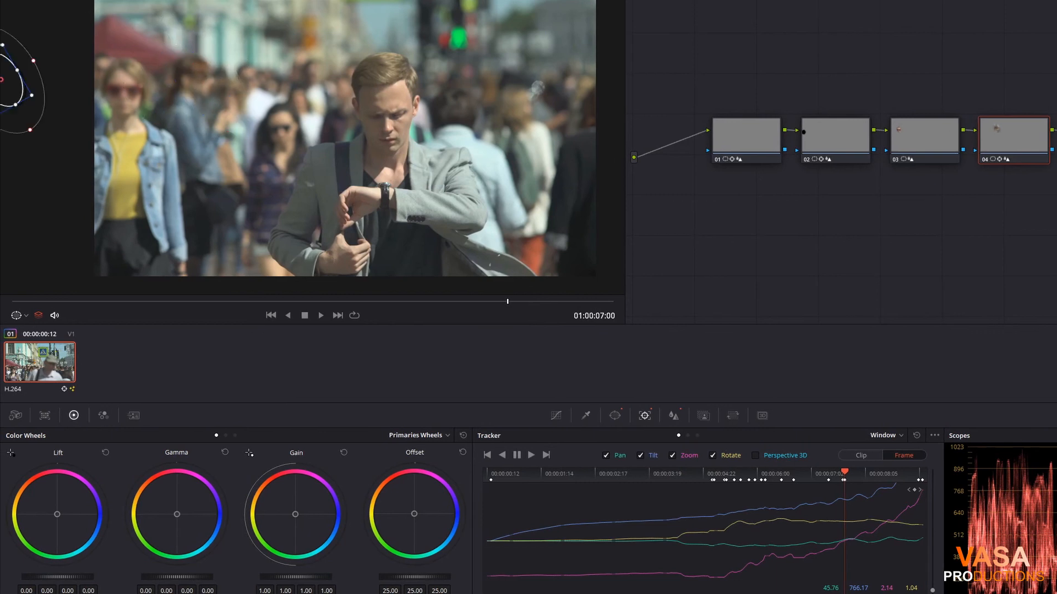
# Append a fifth serial node and play from the first frame to review the blurs
pyautogui.click(321, 315)
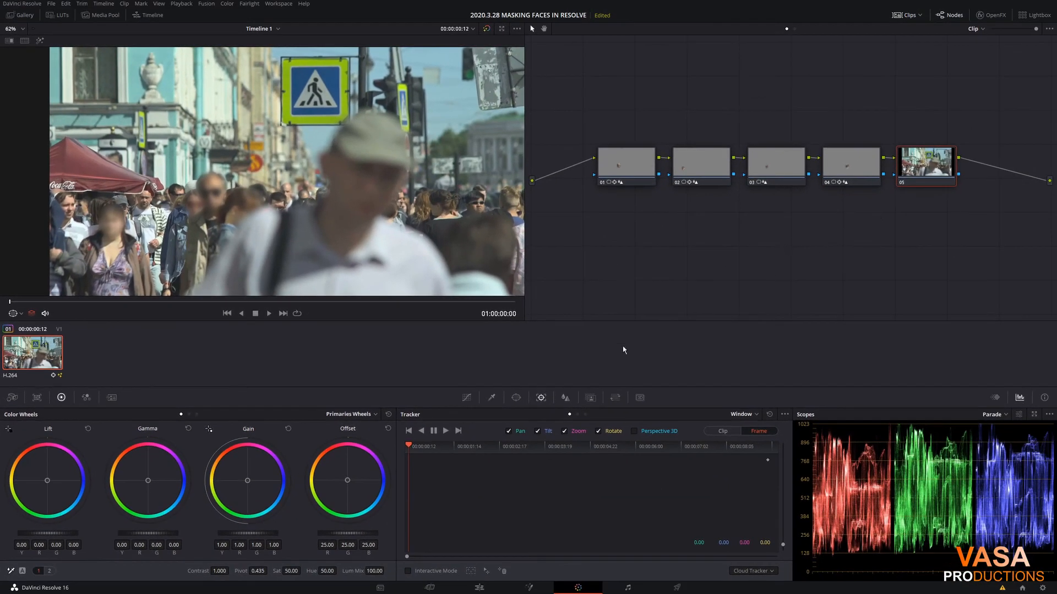
pyautogui.click(269, 314)
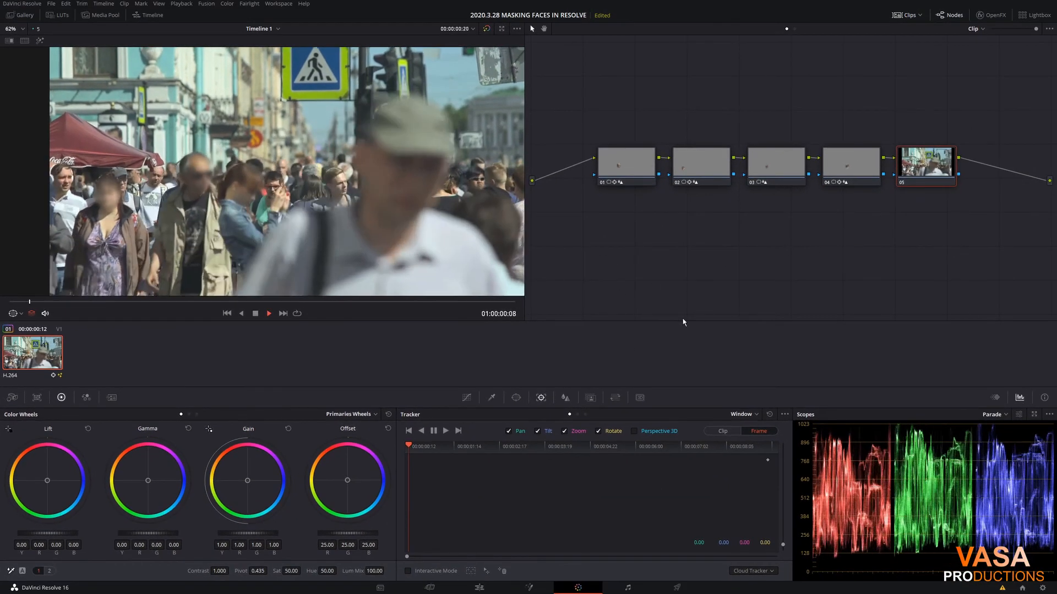